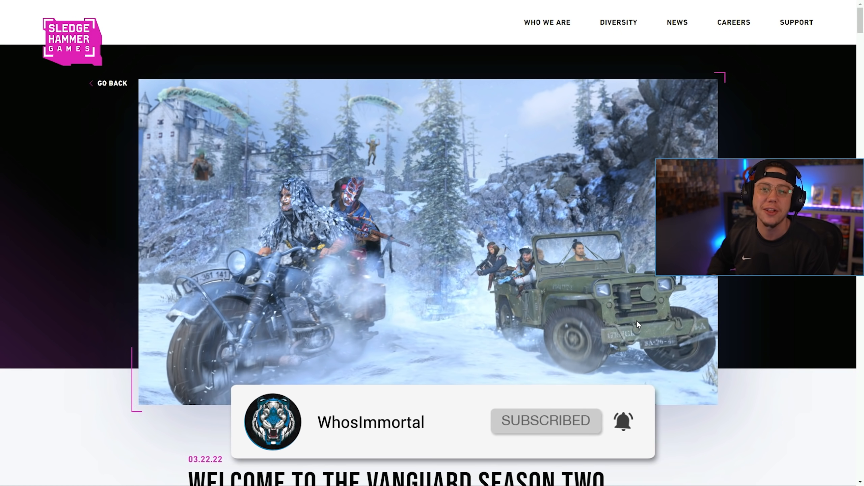
Step: Scroll past the banner image and intro through the new Season Two content list to Multiplayer Updates
scroll(down, 3)
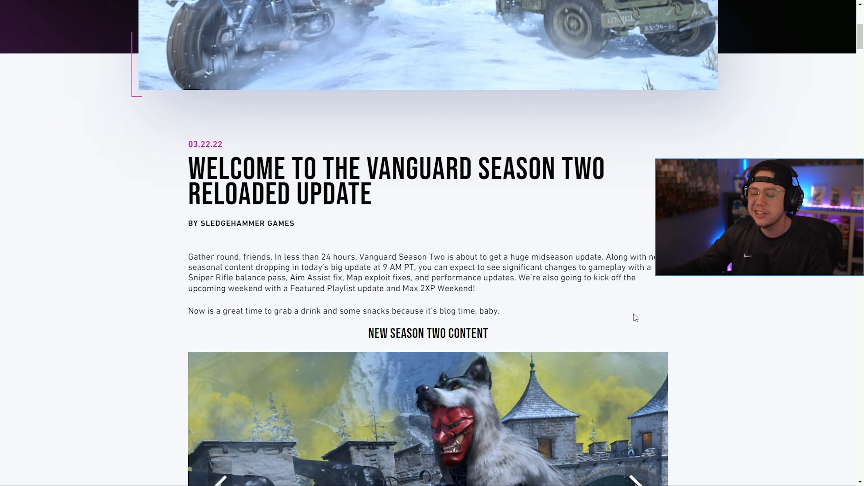
scroll(down, 3)
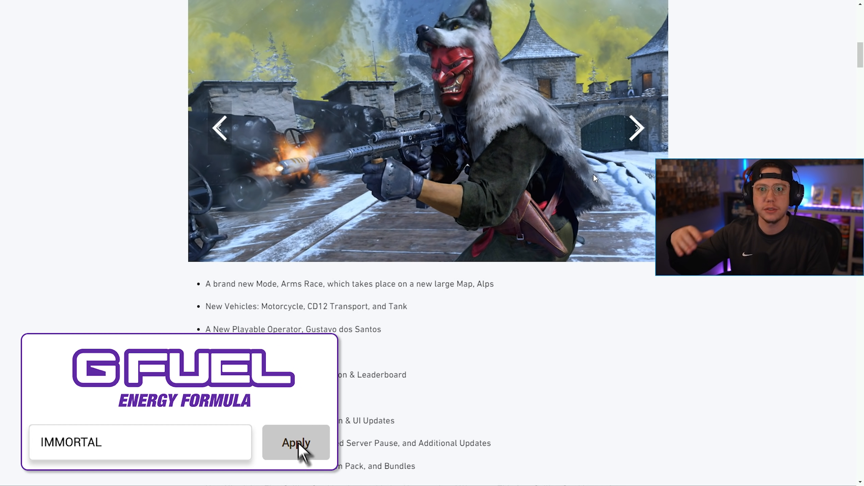
scroll(down, 3)
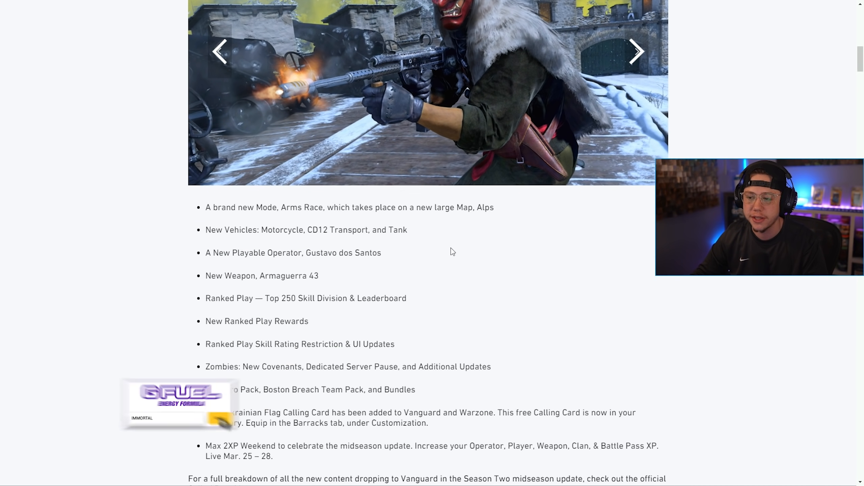
scroll(down, 3)
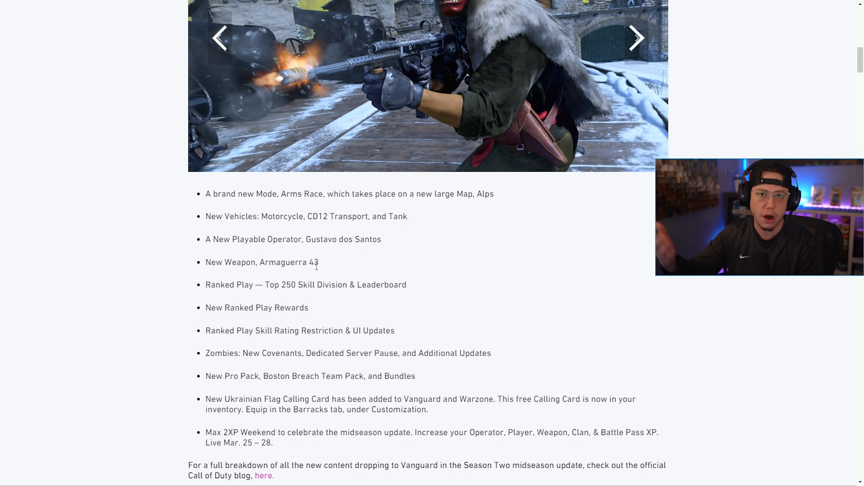
scroll(down, 3)
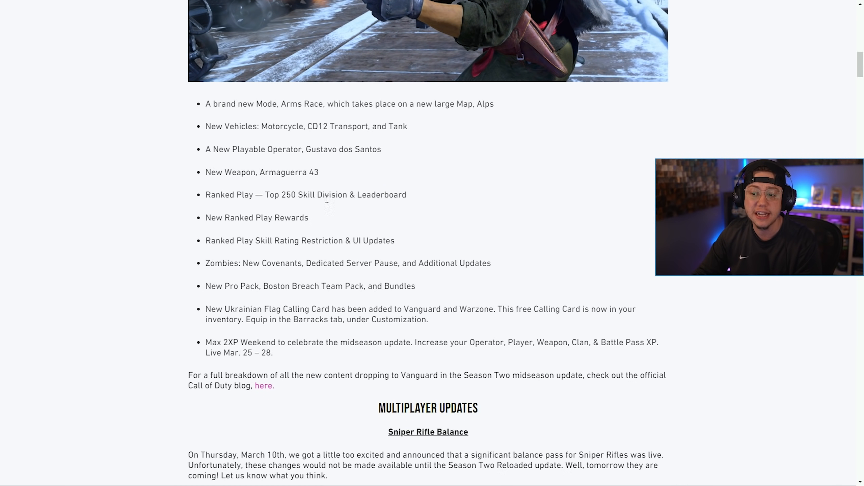
mouse_move(328, 220)
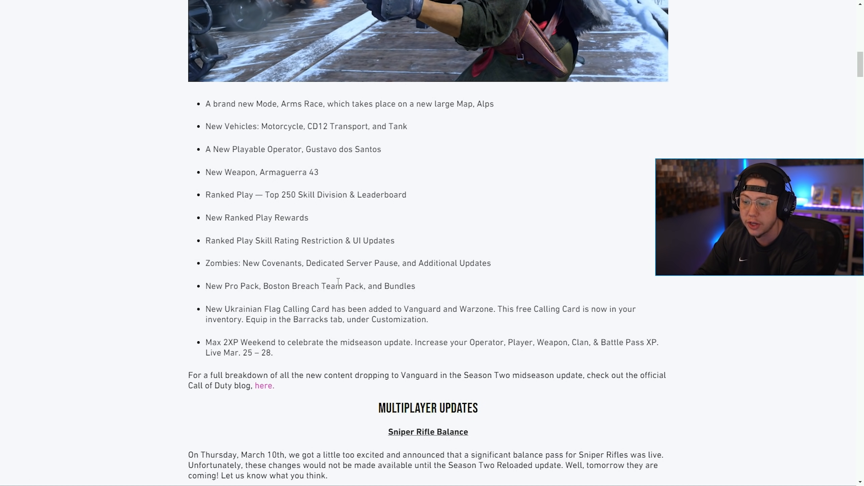
Step: Scroll down to the Type 99, 3-Line Rifle and Kar98K sniper balance bullets
scroll(down, 3)
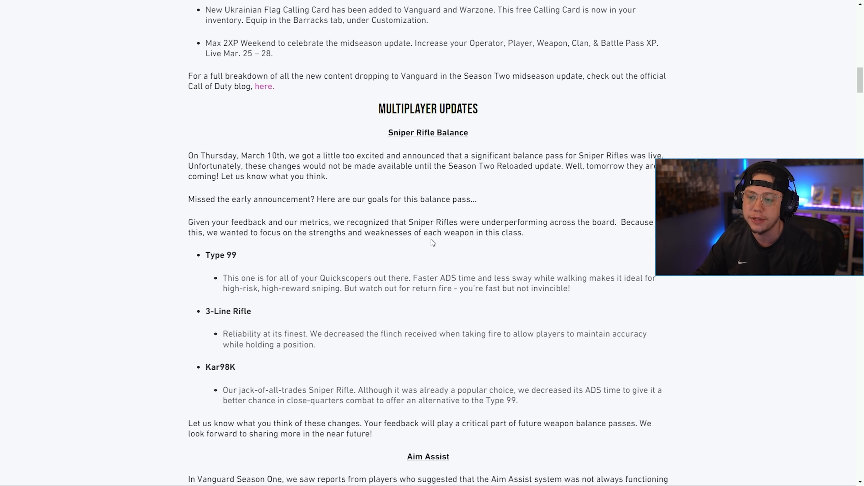
scroll(down, 3)
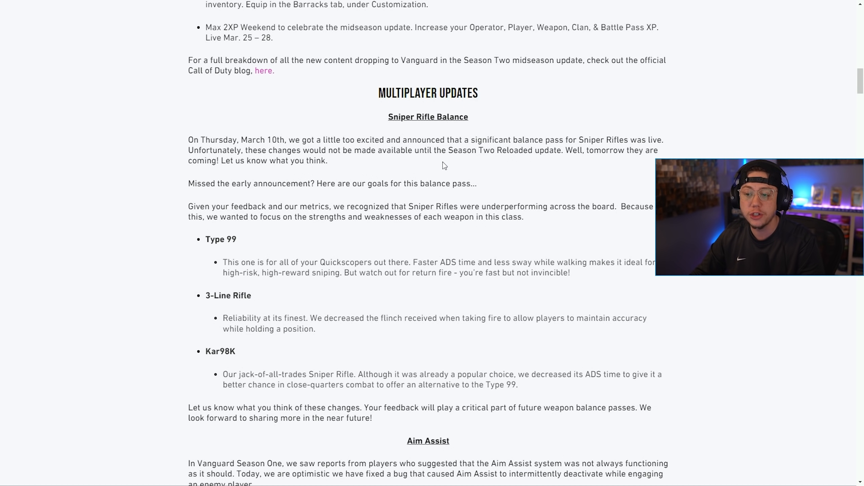
mouse_move(524, 160)
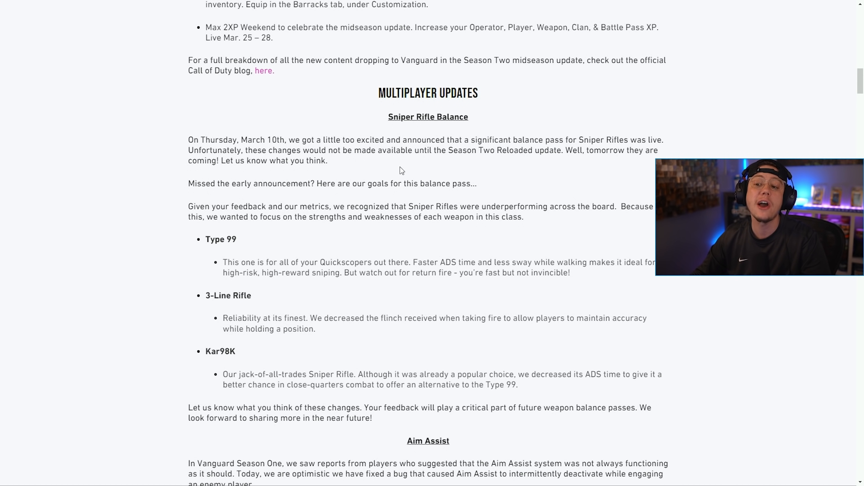
scroll(down, 3)
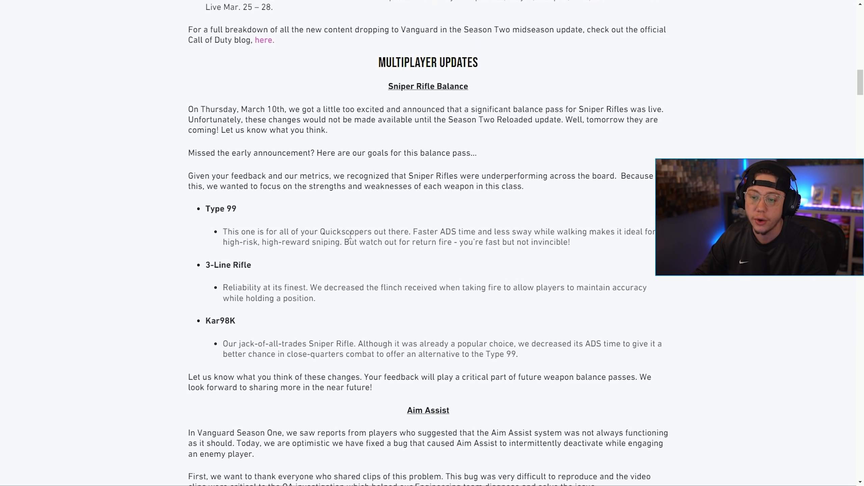
scroll(down, 3)
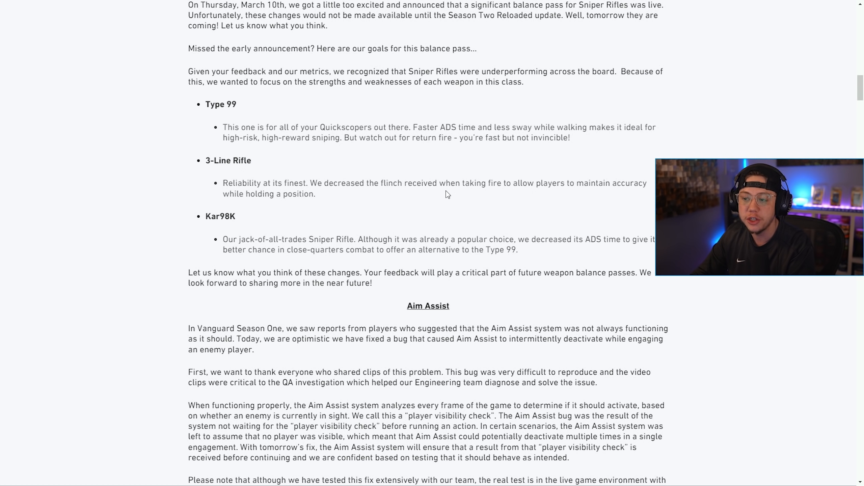
mouse_move(543, 197)
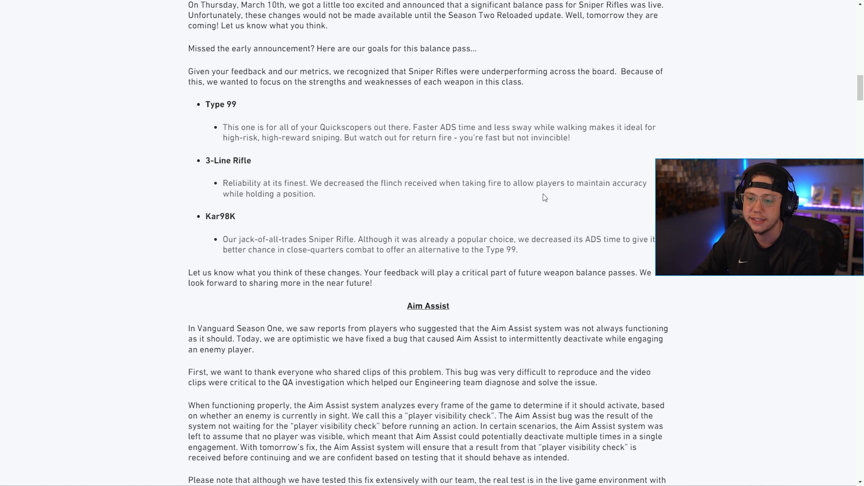
scroll(down, 3)
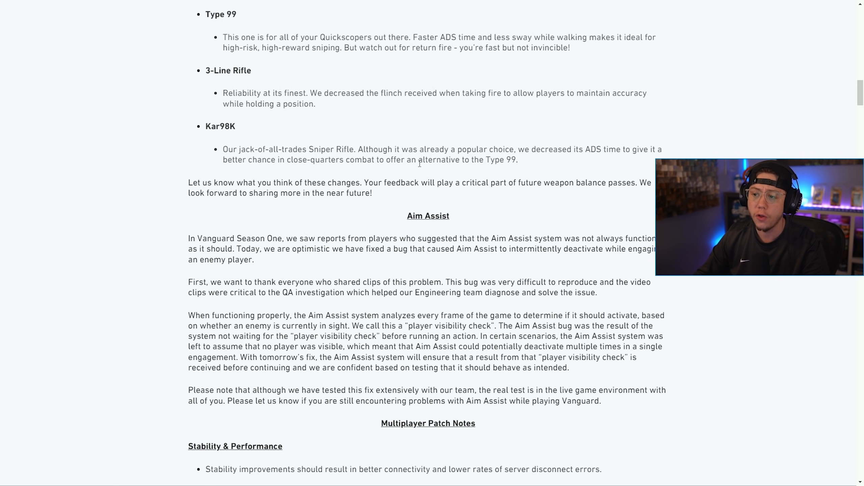
mouse_move(590, 162)
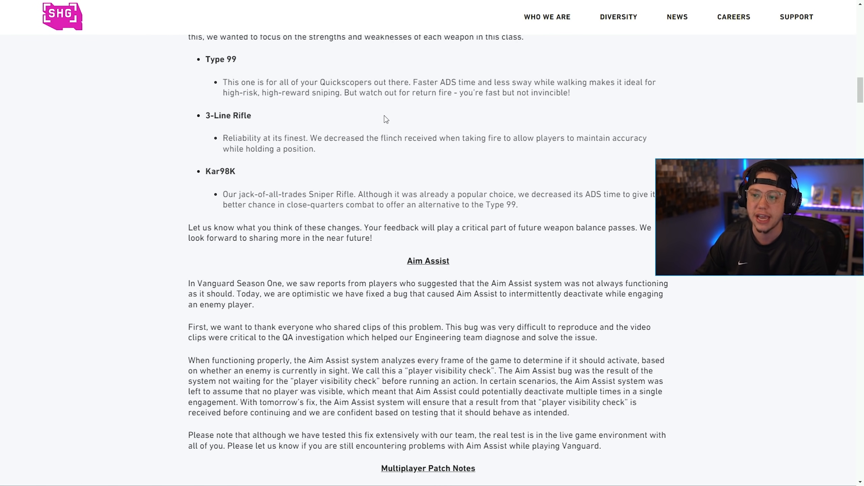
mouse_move(339, 134)
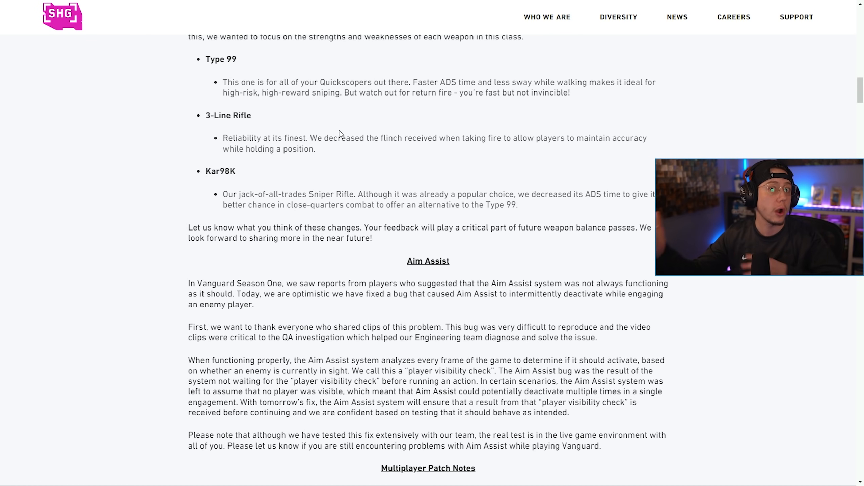
Step: Scroll past the Aim Assist explanation to the Stability & Performance patch notes
scroll(down, 3)
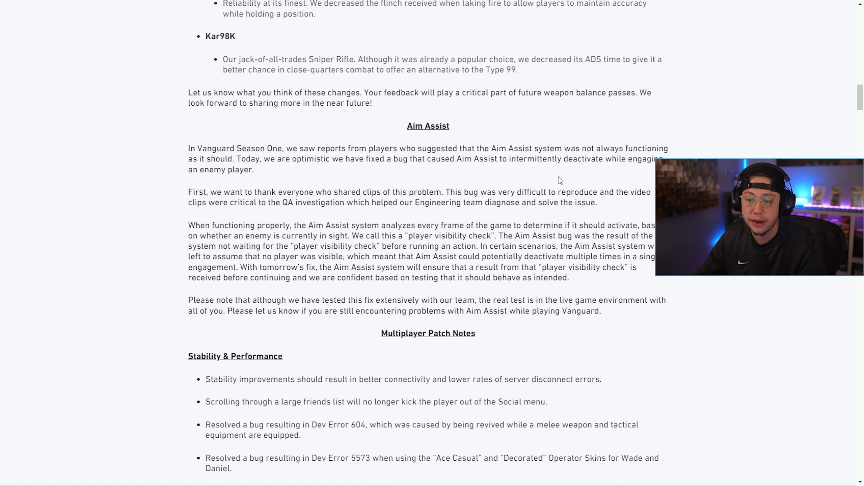
scroll(down, 3)
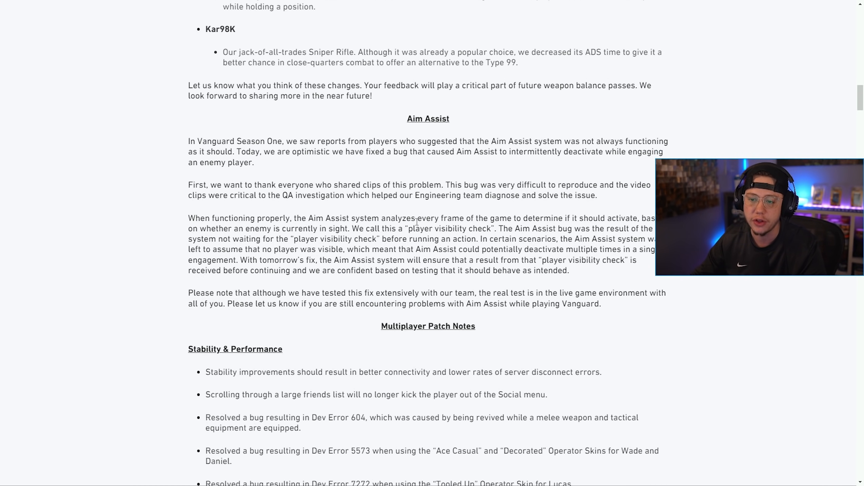
scroll(down, 3)
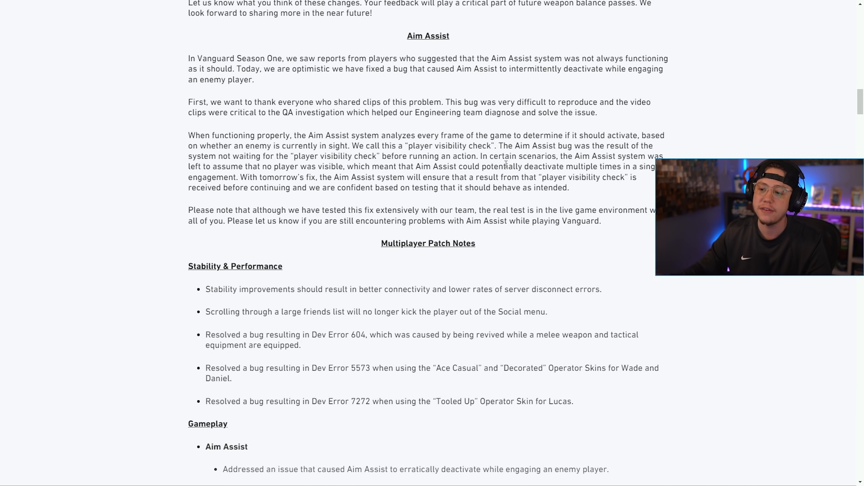
Step: Scroll to the Gameplay fixes and the Berlin, Bocage and Casablanca spawn fixes
scroll(down, 3)
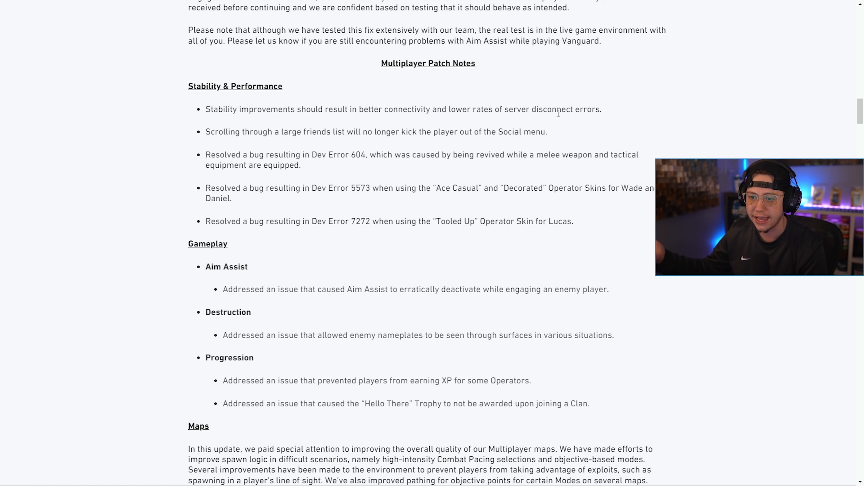
mouse_move(453, 141)
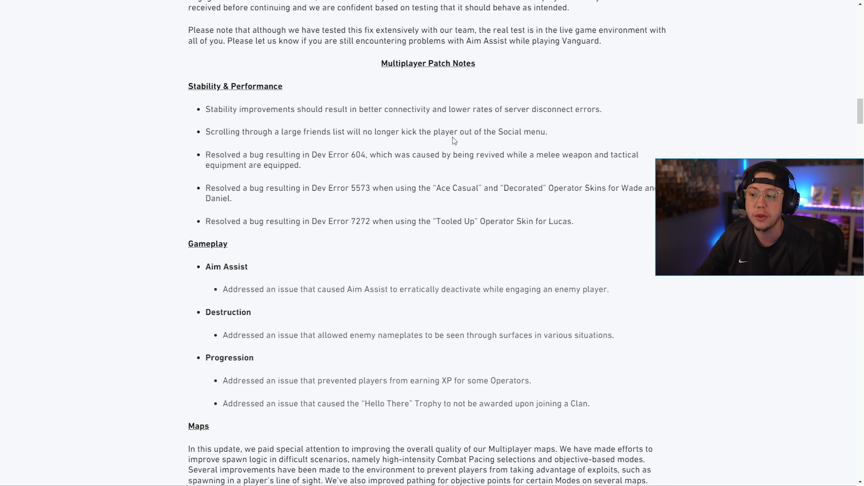
mouse_move(326, 166)
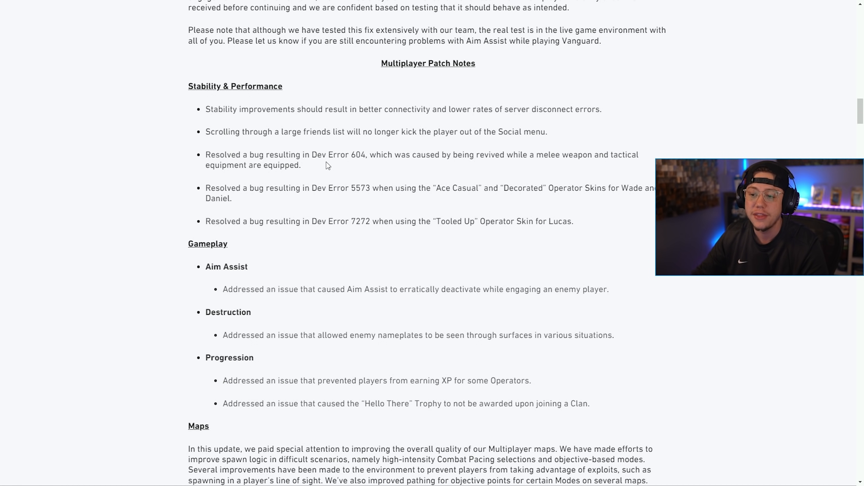
mouse_move(368, 163)
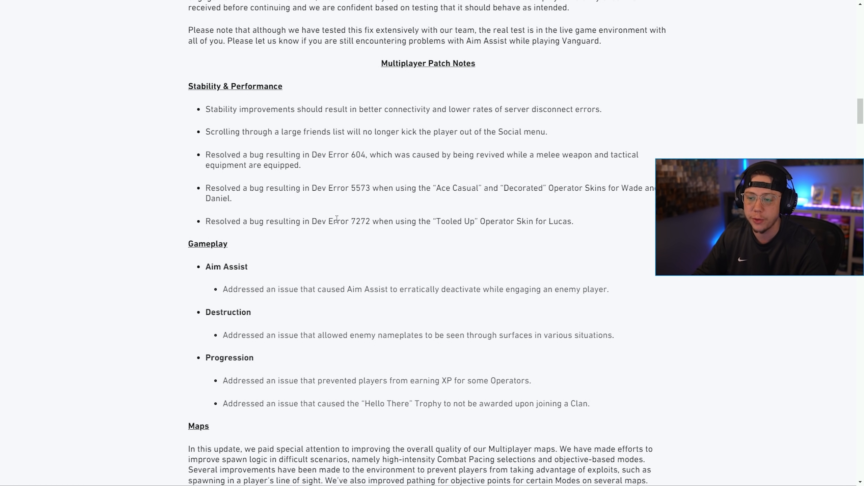
mouse_move(363, 232)
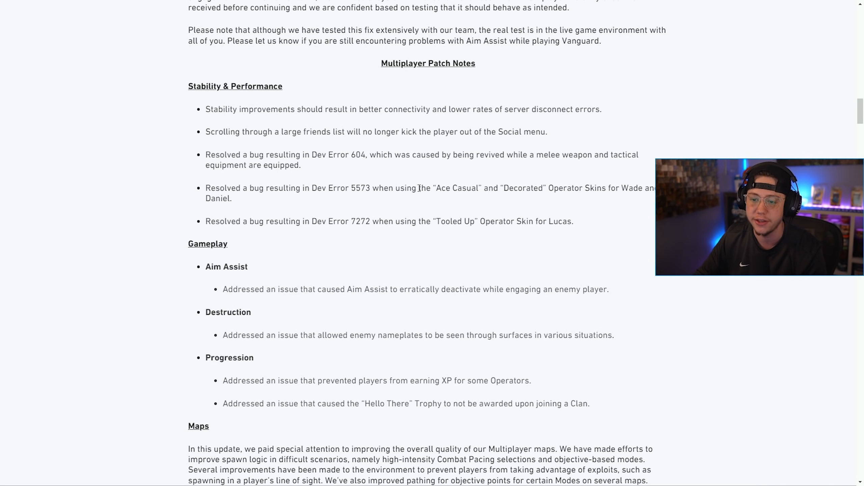
scroll(down, 3)
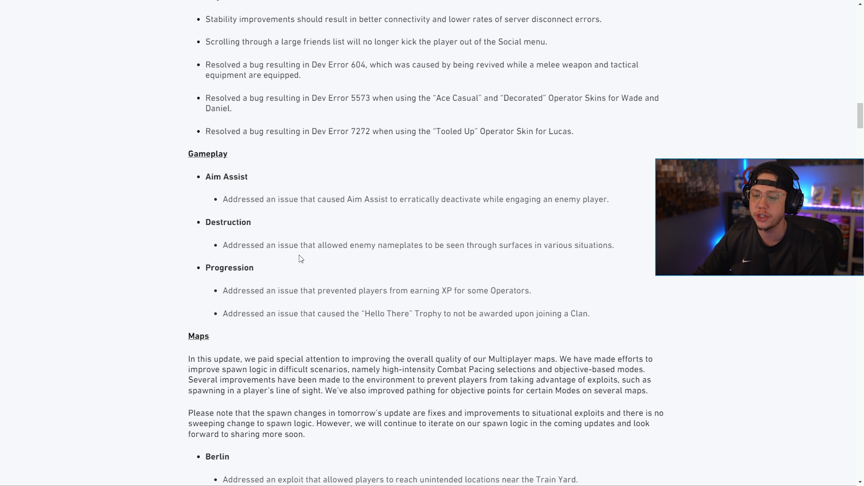
mouse_move(463, 262)
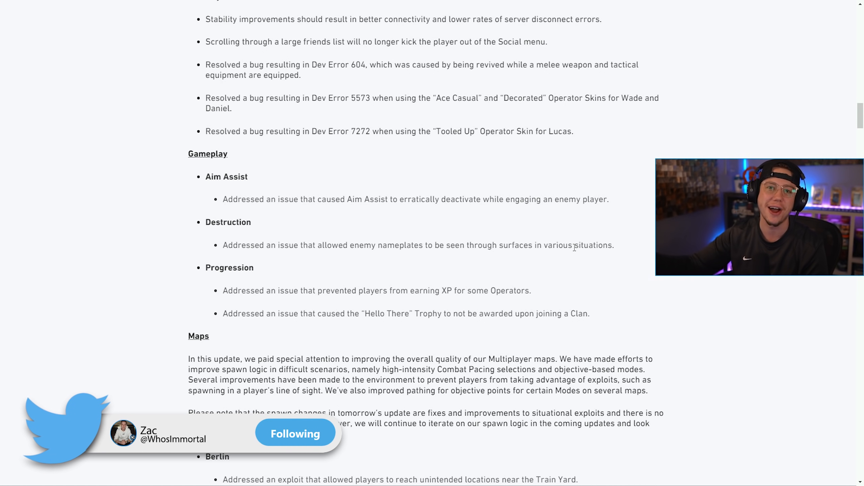
scroll(down, 3)
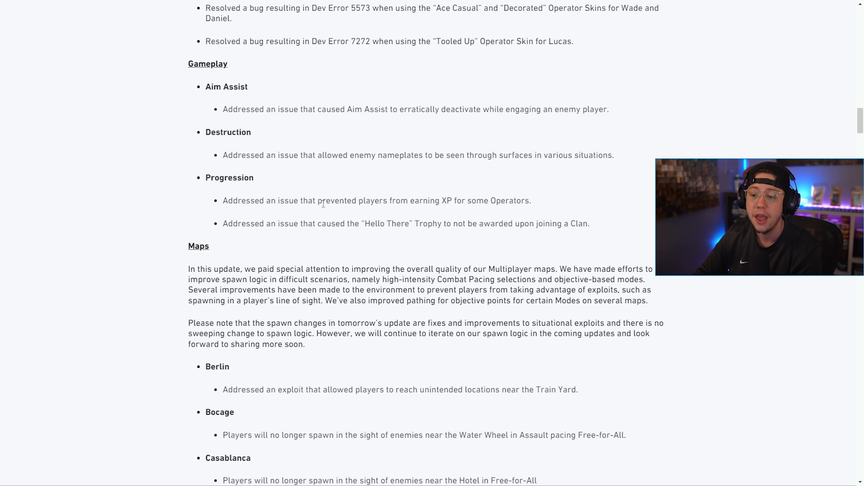
mouse_move(461, 213)
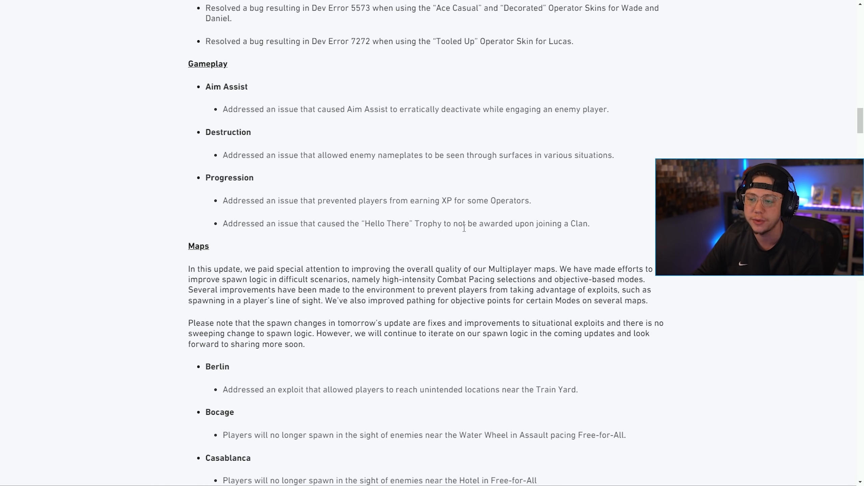
Step: Scroll past the remaining map fixes into the Modes notes
scroll(down, 3)
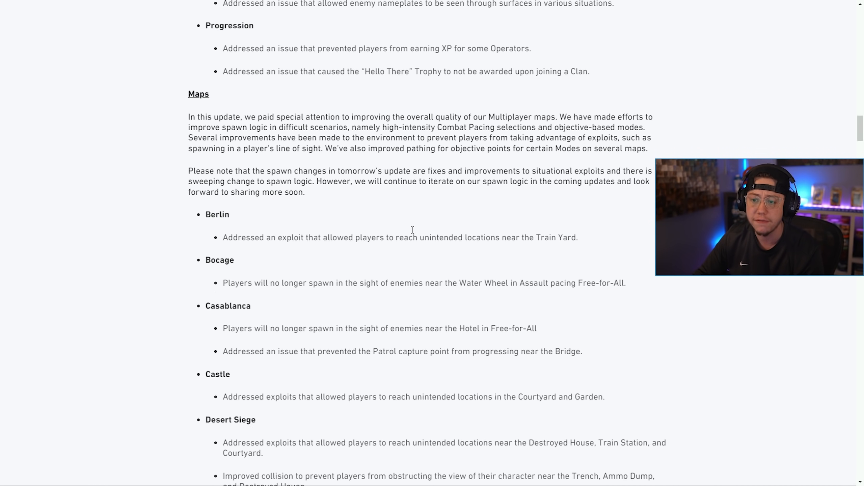
scroll(down, 3)
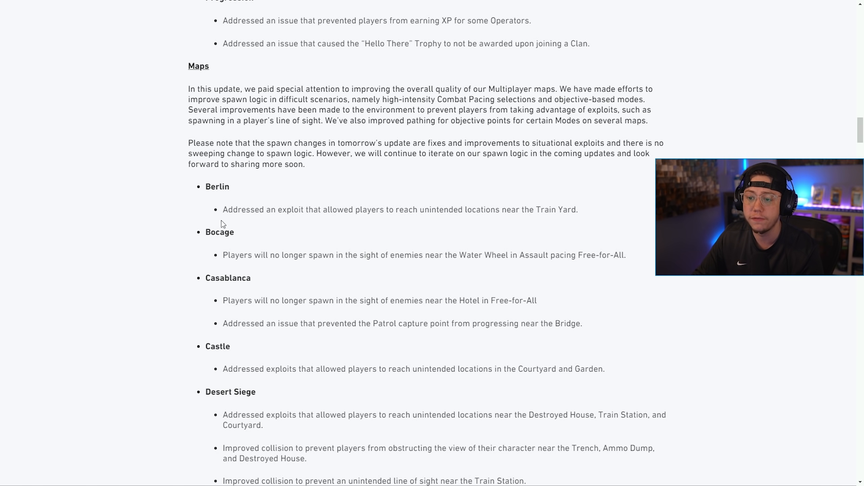
mouse_move(285, 226)
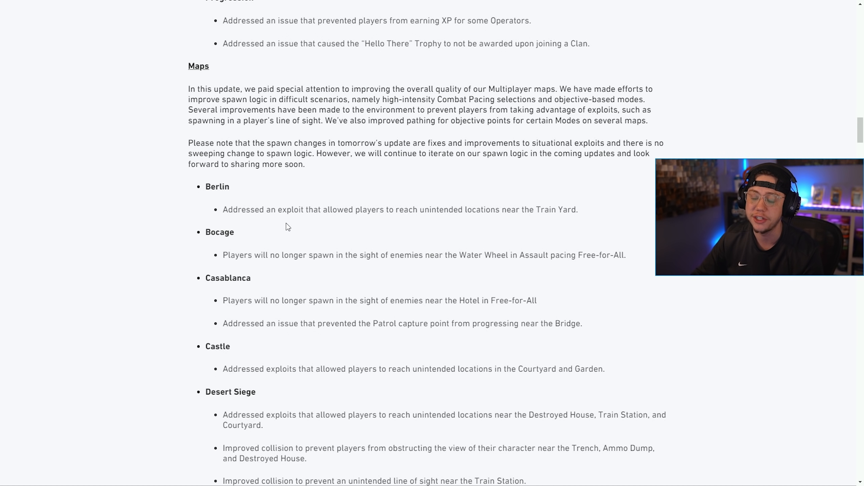
scroll(down, 3)
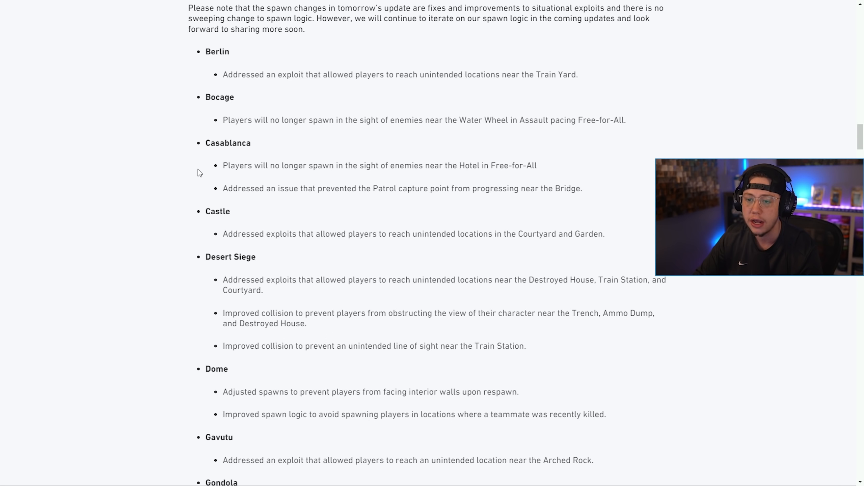
mouse_move(283, 134)
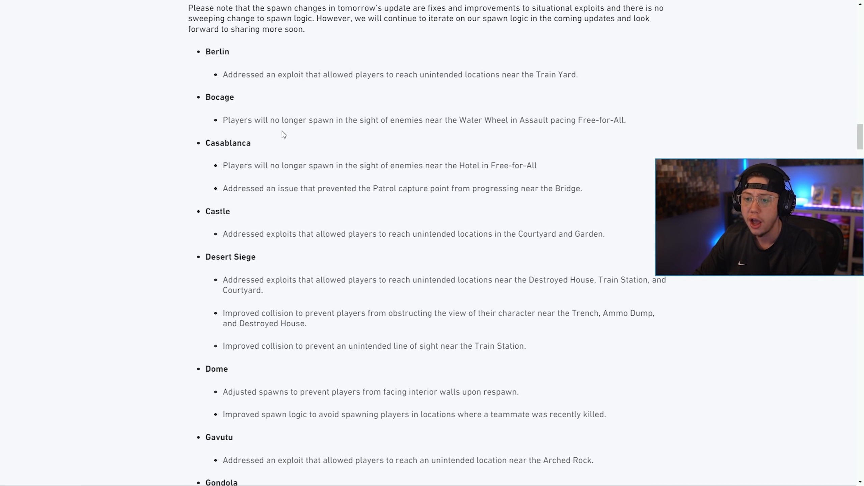
scroll(down, 3)
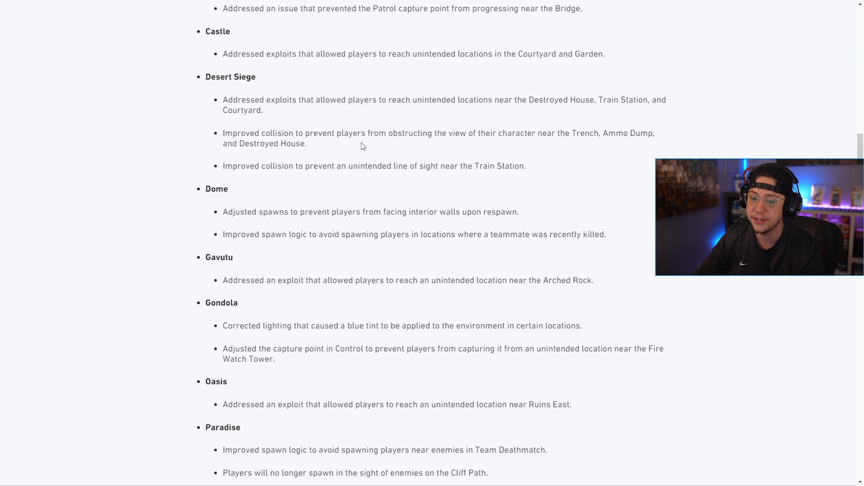
scroll(down, 3)
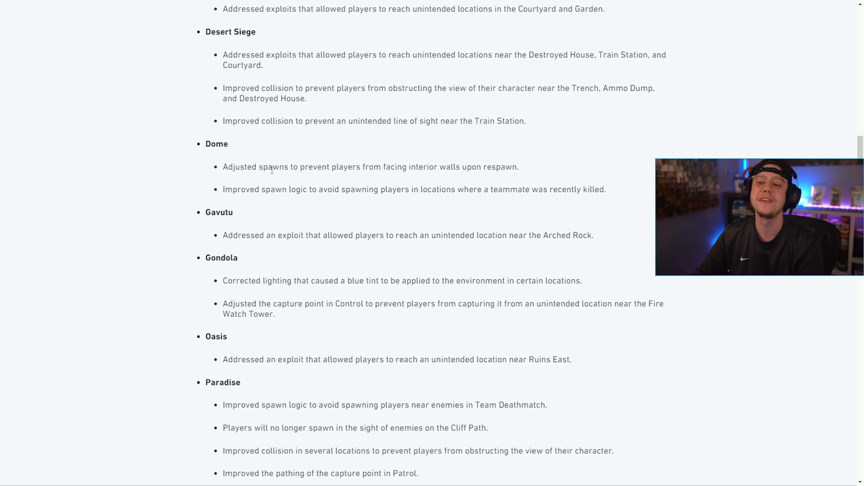
Step: Scroll through the Operators notes down to the Weapons section
scroll(down, 3)
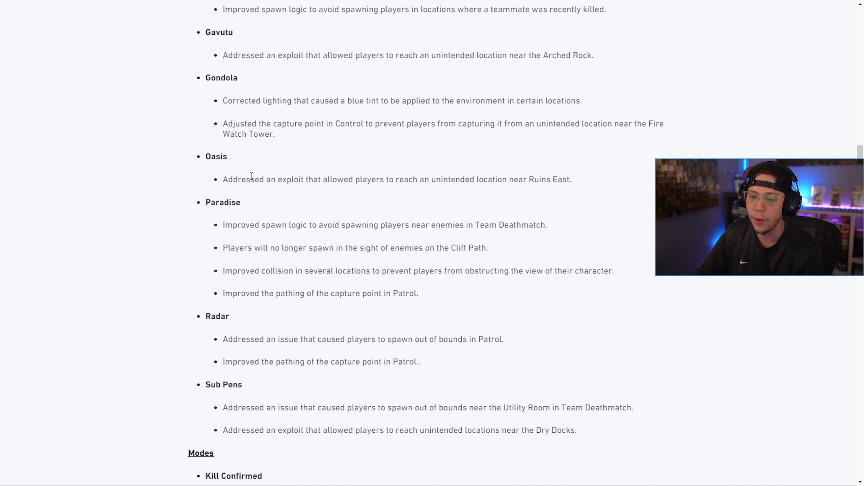
scroll(down, 3)
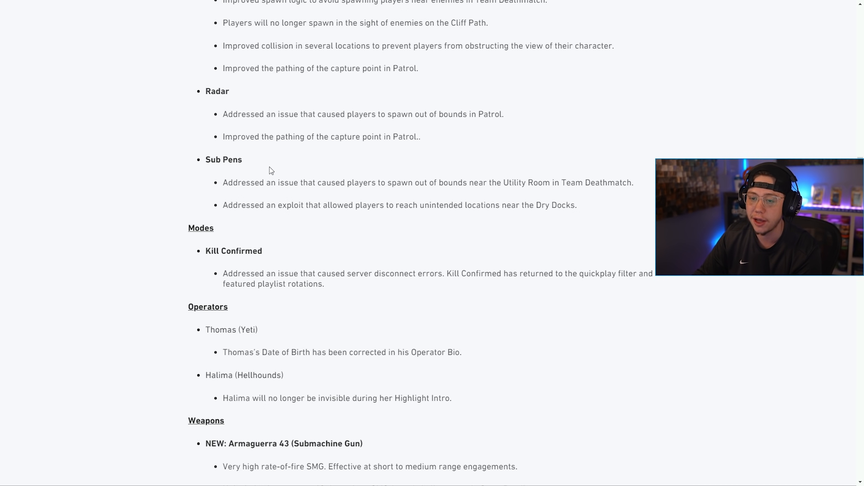
scroll(up, 3)
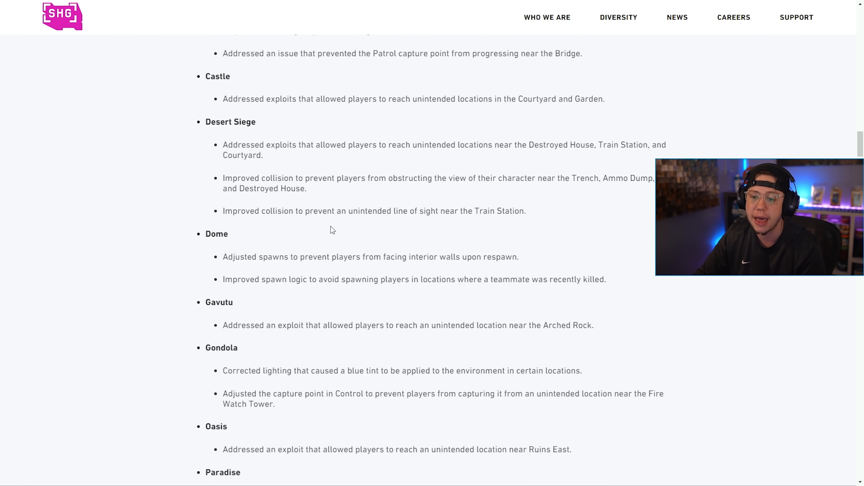
scroll(down, 3)
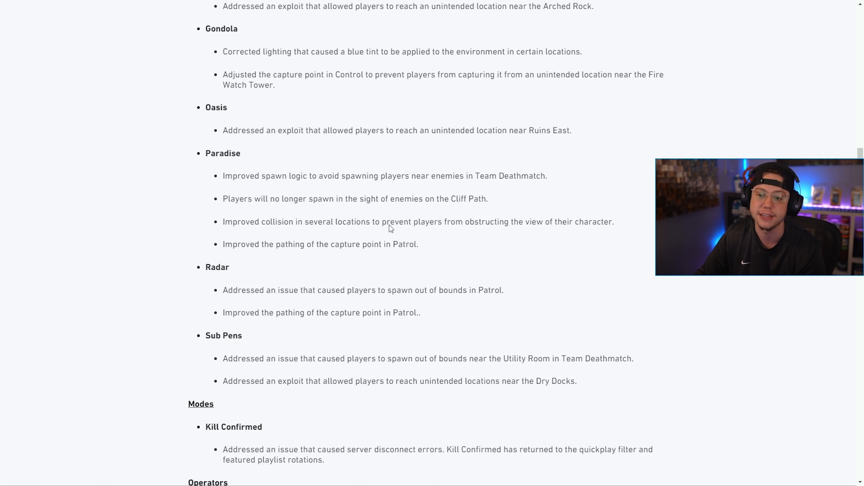
scroll(down, 3)
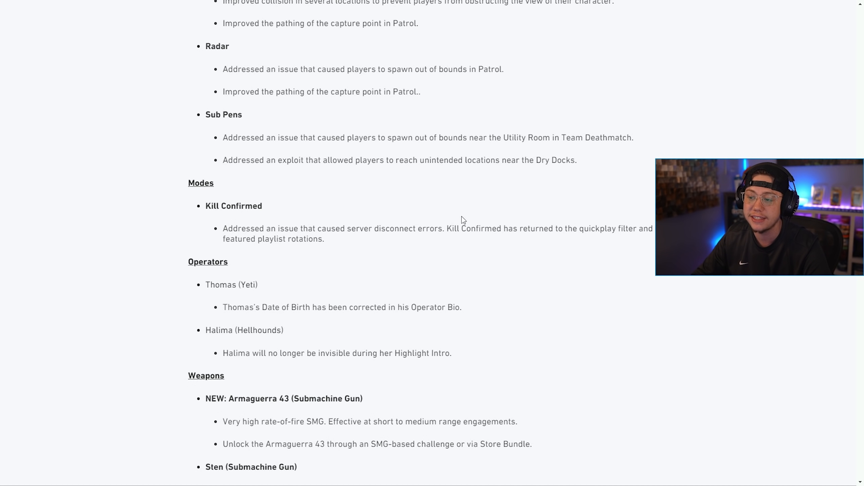
mouse_move(506, 244)
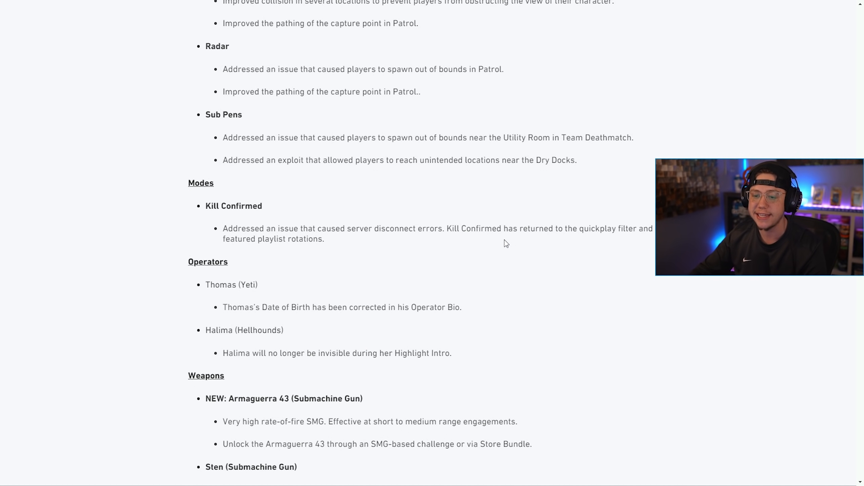
scroll(down, 3)
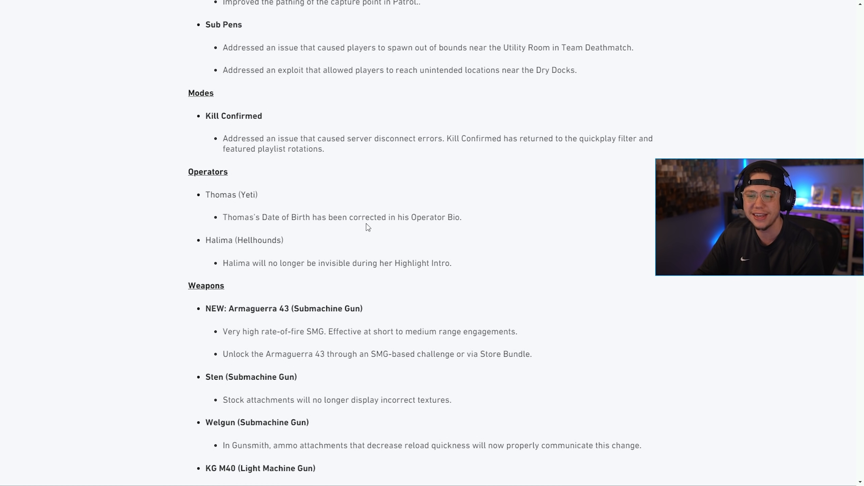
mouse_move(326, 274)
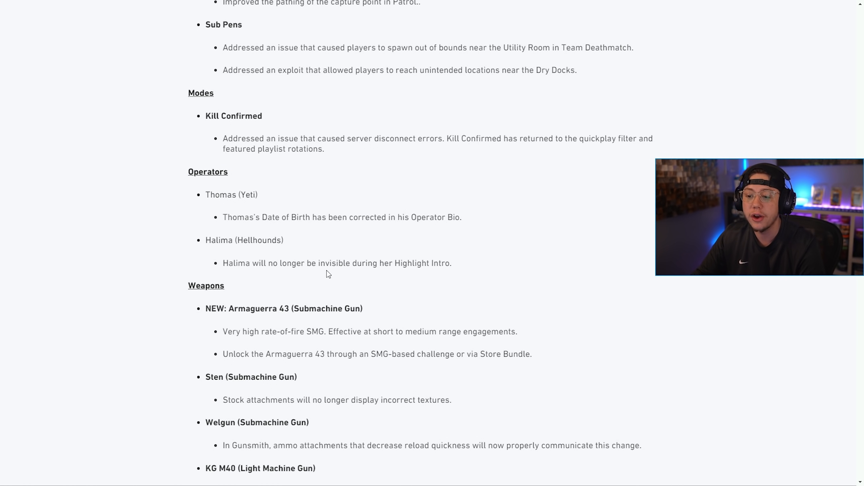
scroll(down, 3)
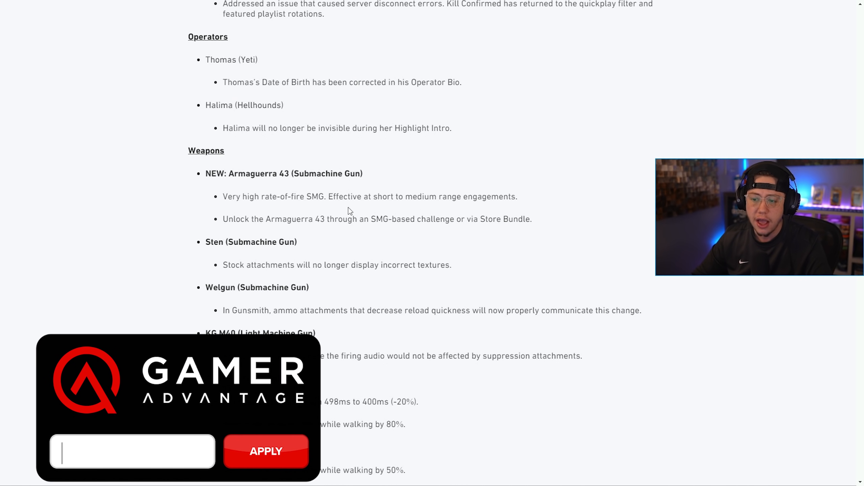
Step: Enter 'IMMORTAL', then scroll past Weapons, Attachments and Killstreaks to User Interface & Experience
text(IMMORTAL)
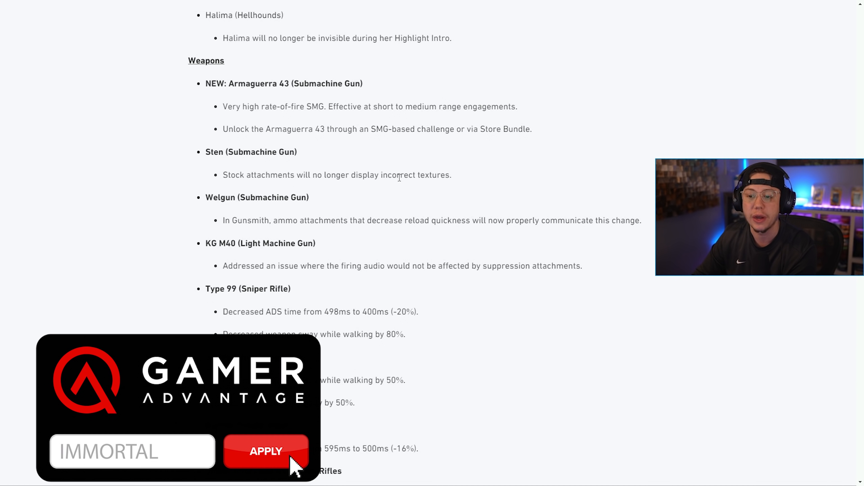
click(266, 451)
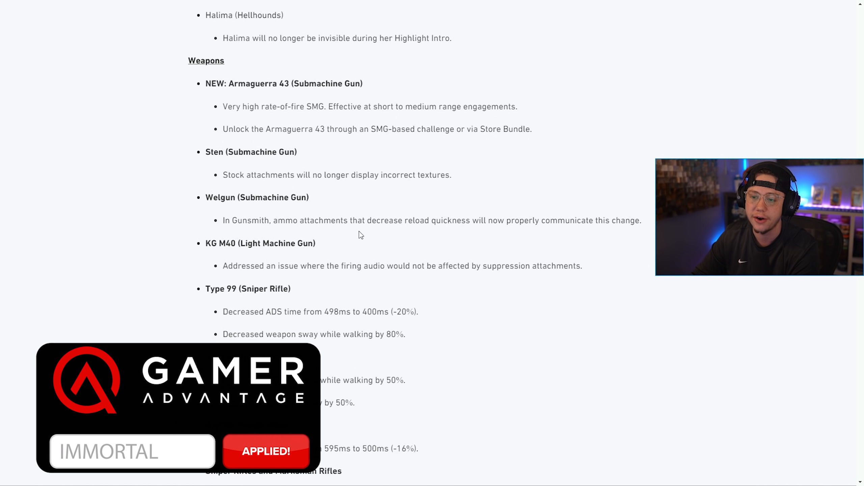
scroll(down, 3)
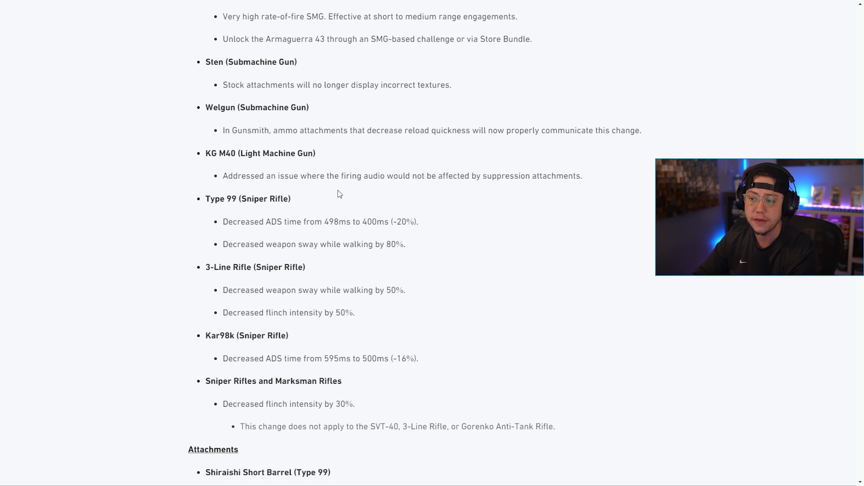
scroll(down, 3)
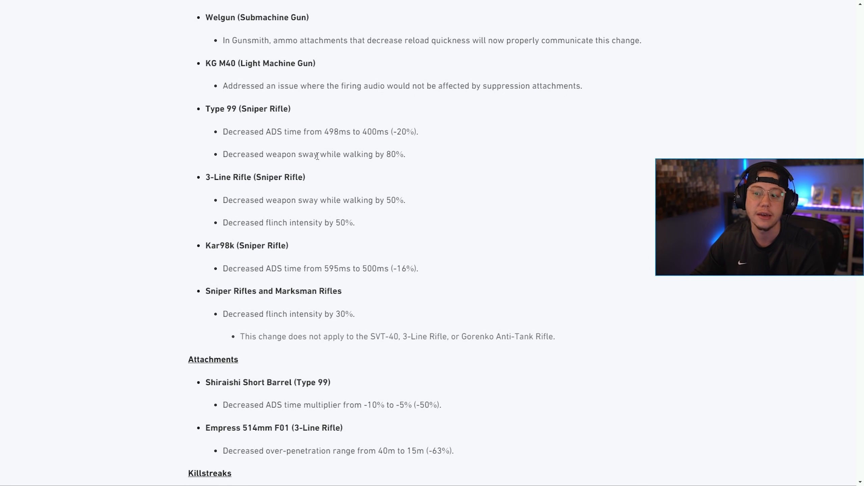
scroll(down, 3)
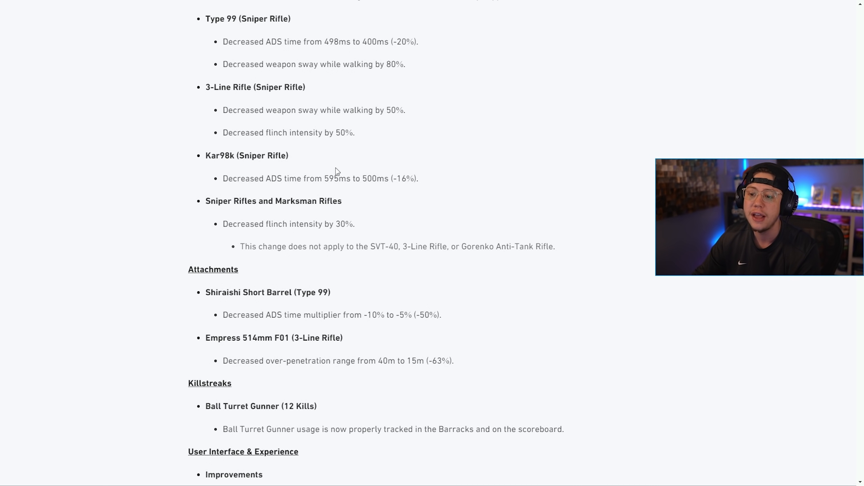
mouse_move(320, 177)
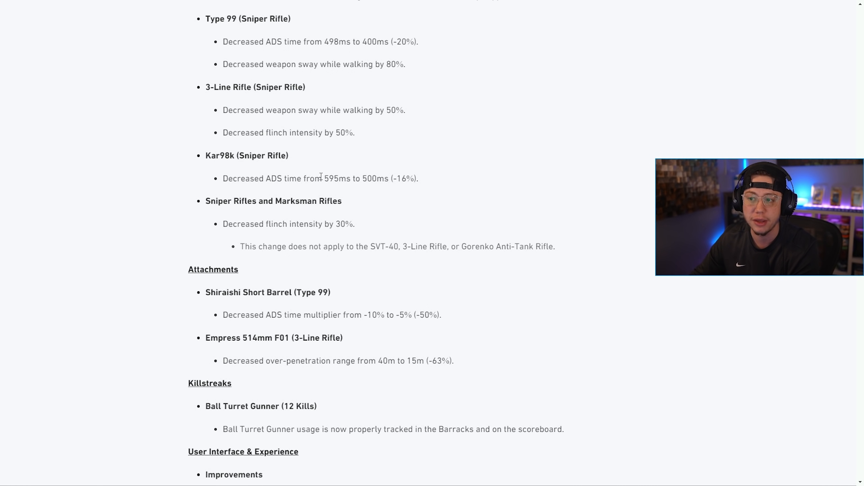
scroll(down, 3)
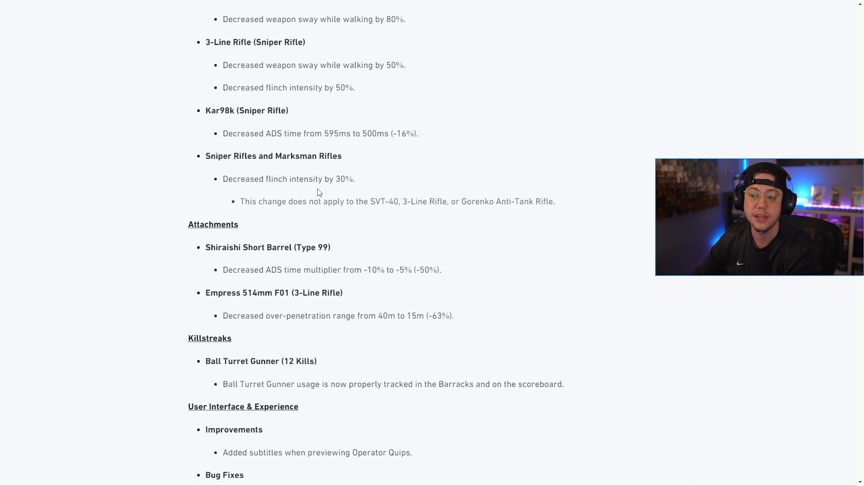
scroll(down, 3)
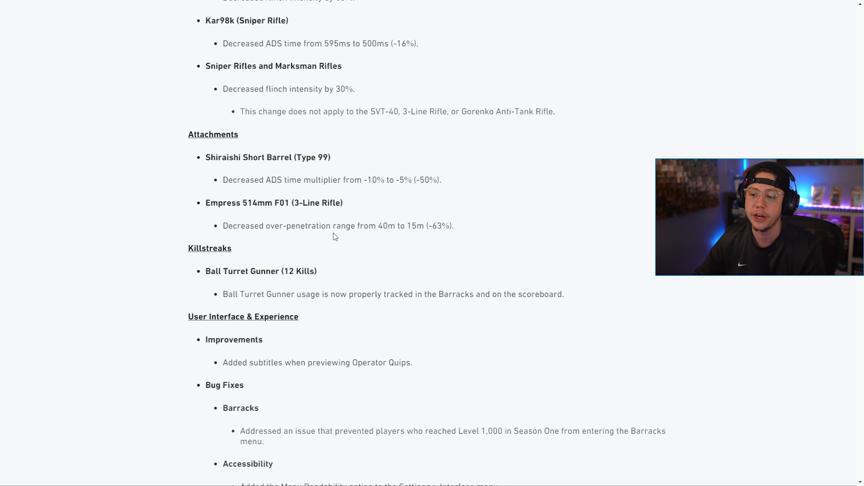
Step: Scroll past the User Interface & Experience bug fixes to the Bundles & Cosmetic Fixes Blueprints list
scroll(down, 3)
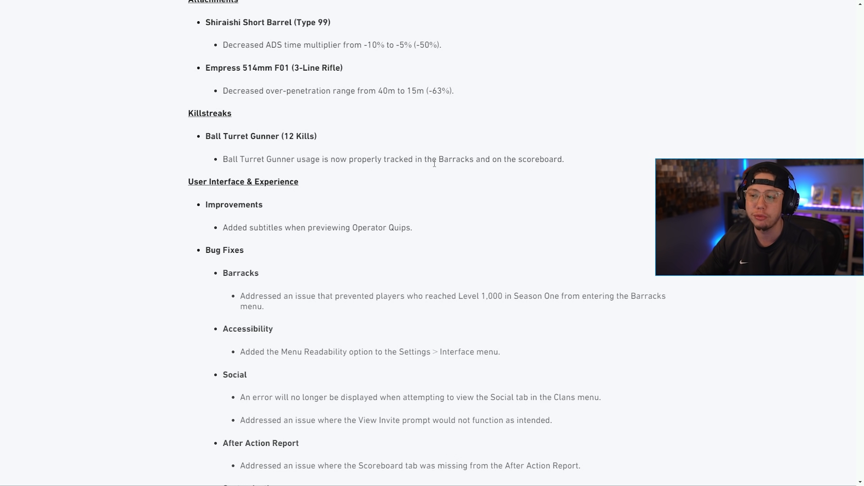
scroll(down, 3)
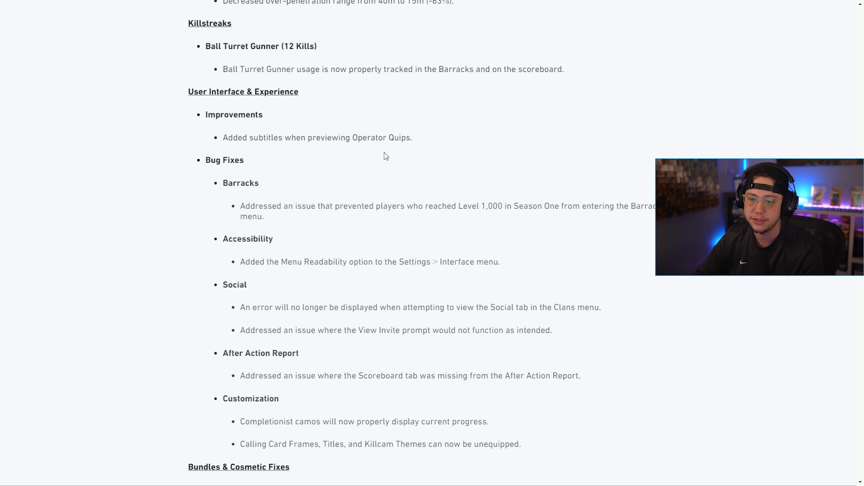
scroll(down, 3)
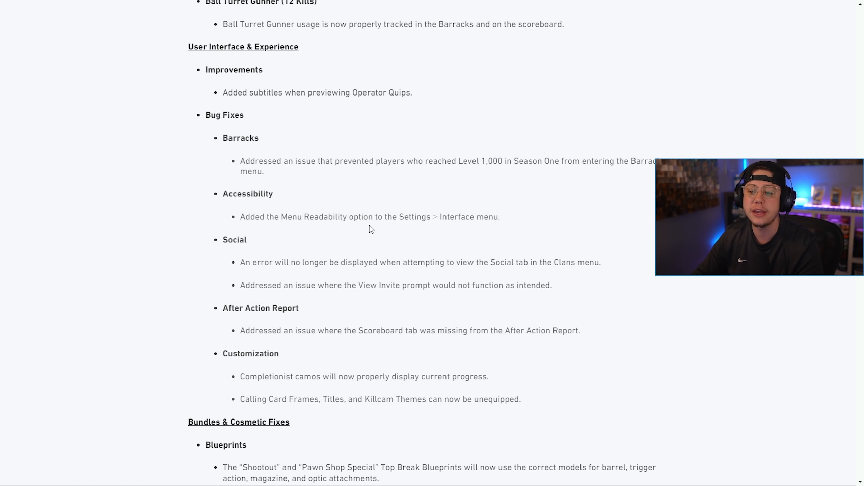
scroll(down, 3)
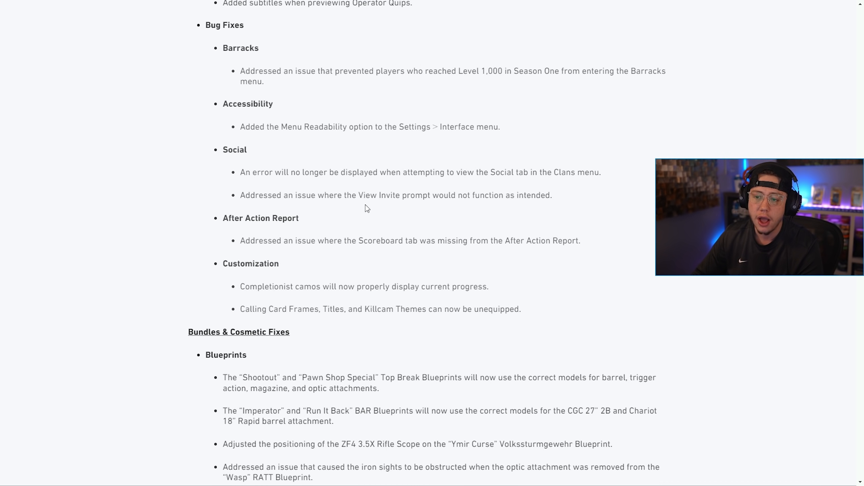
mouse_move(431, 186)
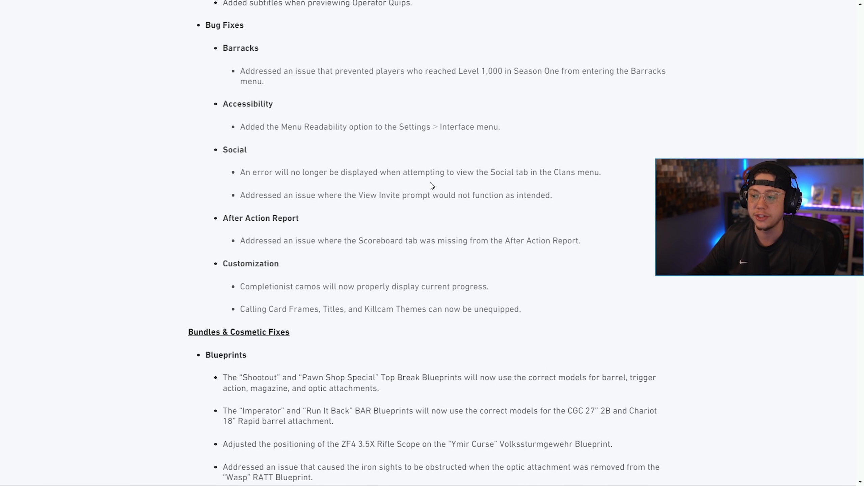
mouse_move(363, 215)
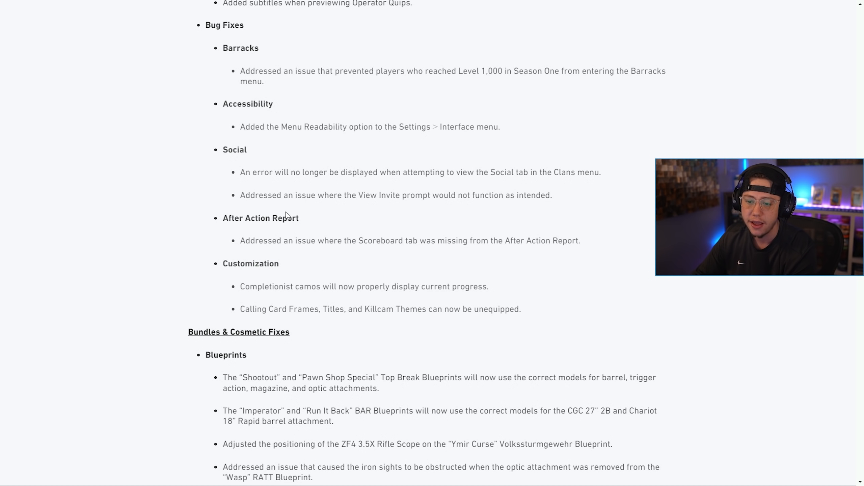
mouse_move(434, 238)
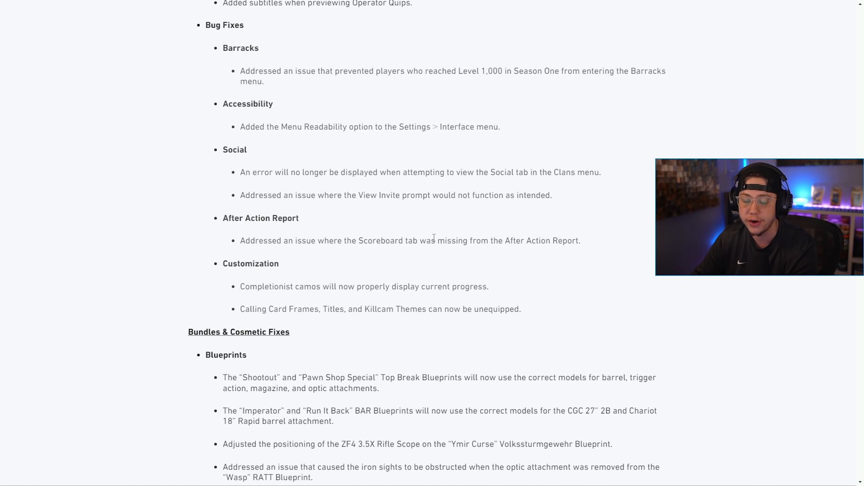
scroll(down, 3)
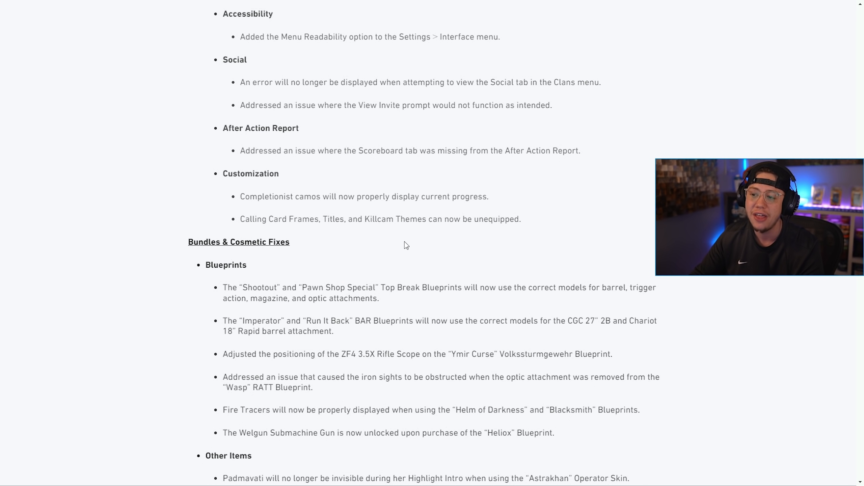
mouse_move(375, 235)
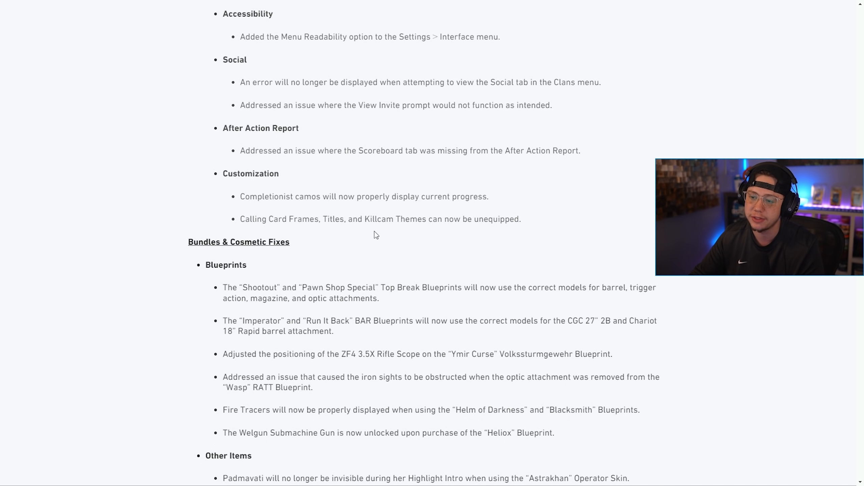
Step: Scroll through the Other Items fixes down to the Ranked Play heading and image
scroll(down, 3)
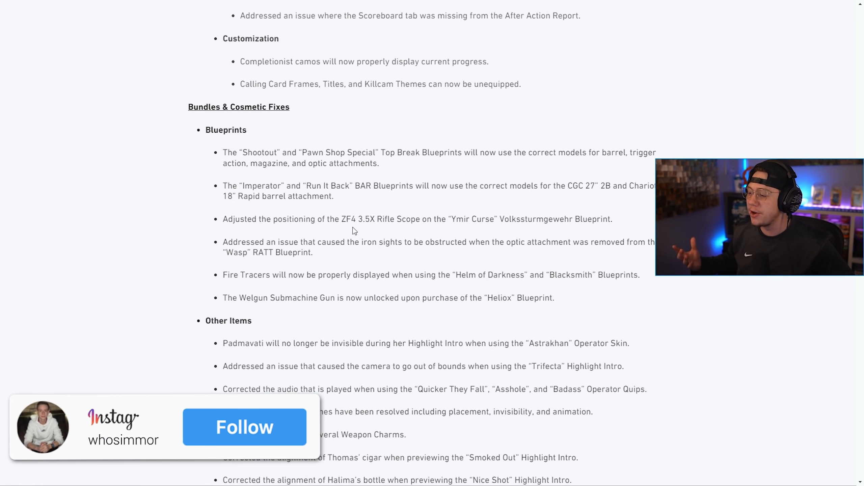
click(244, 427)
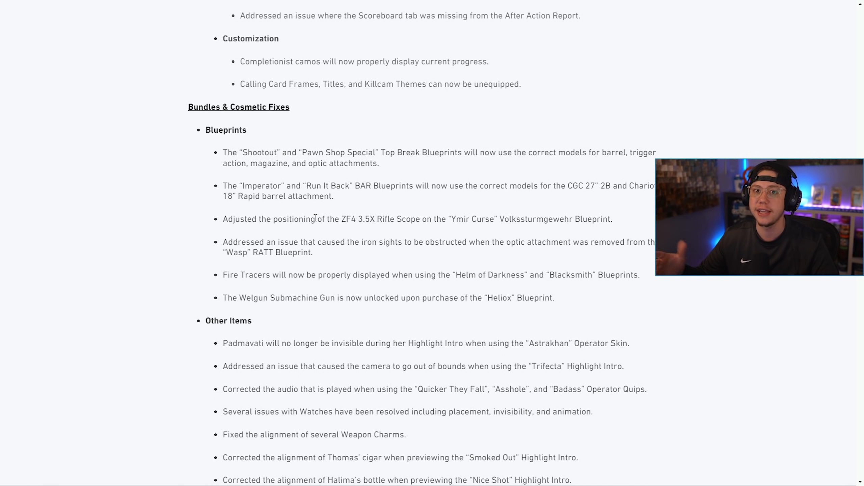
mouse_move(425, 201)
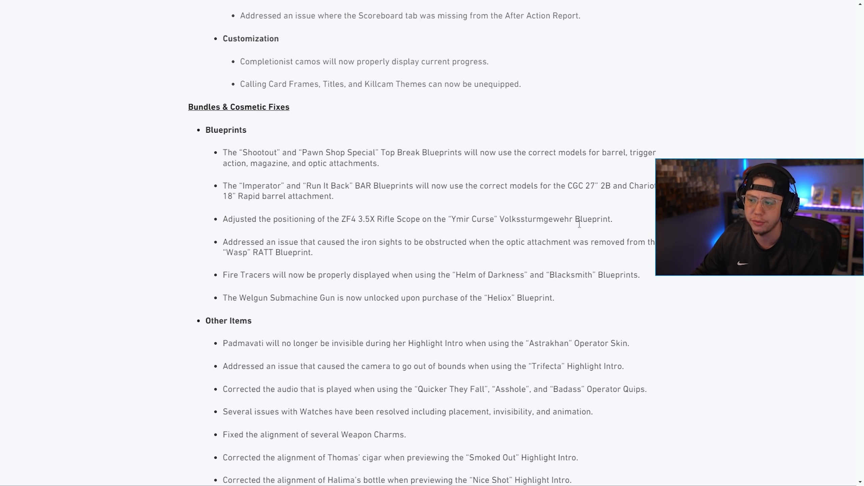
scroll(down, 3)
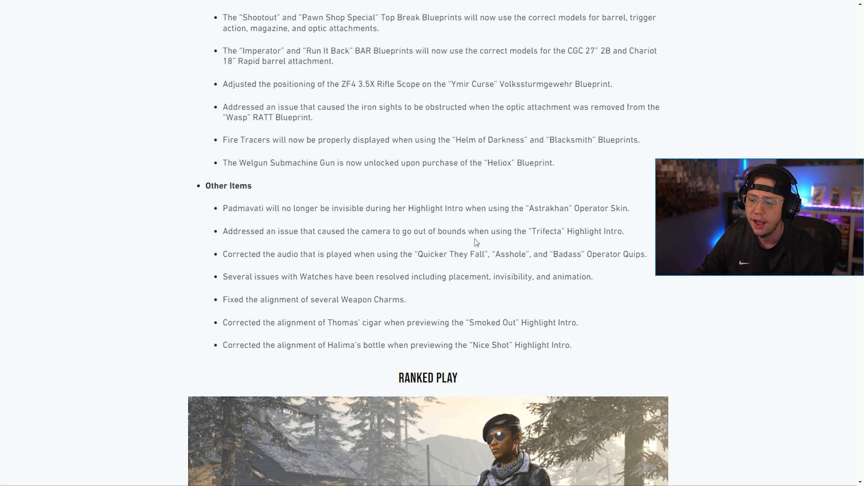
mouse_move(359, 222)
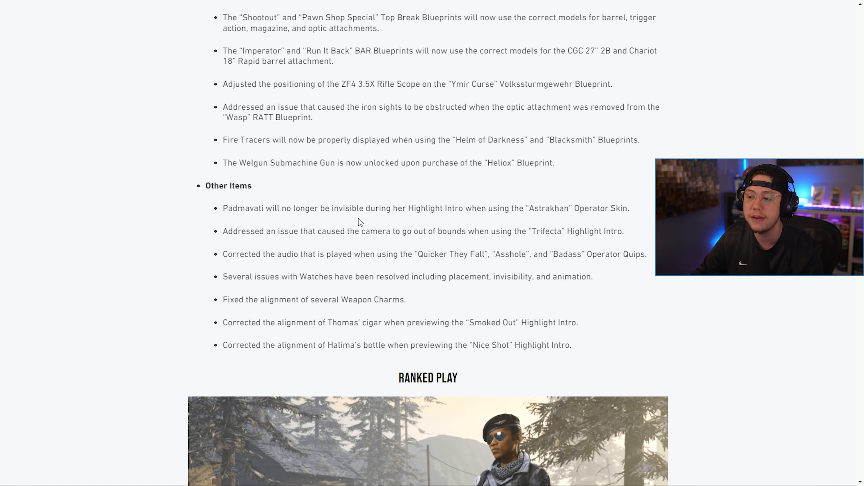
mouse_move(358, 243)
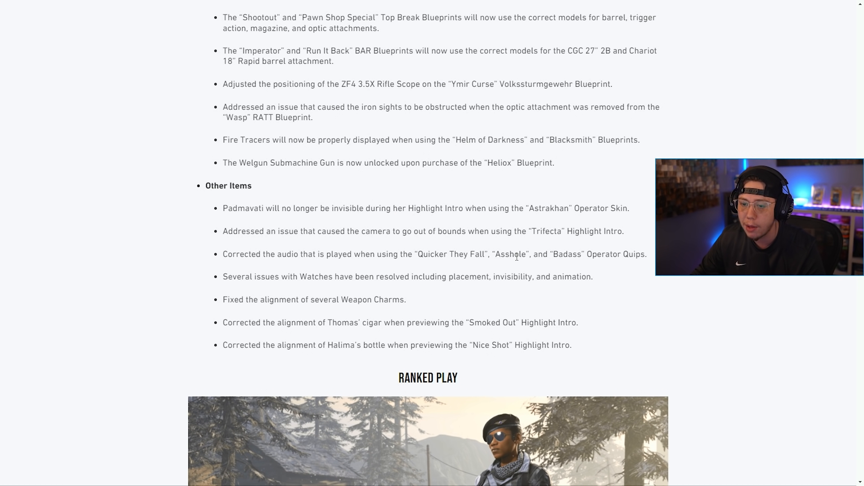
mouse_move(390, 285)
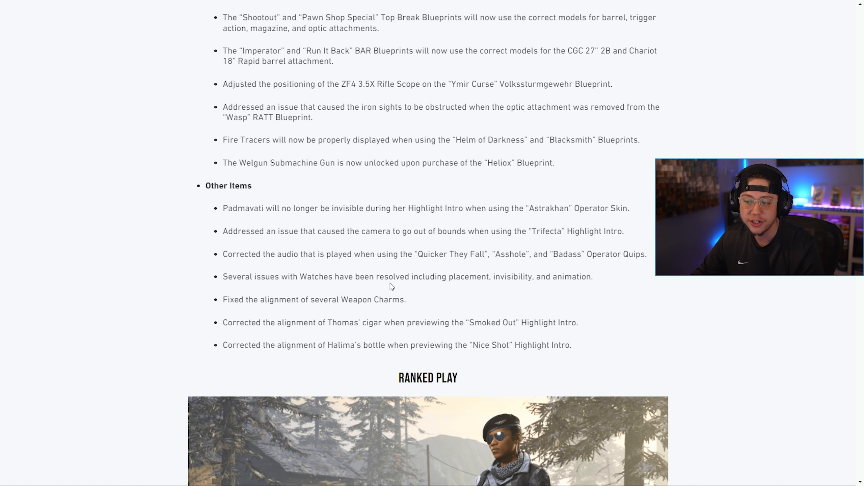
scroll(down, 3)
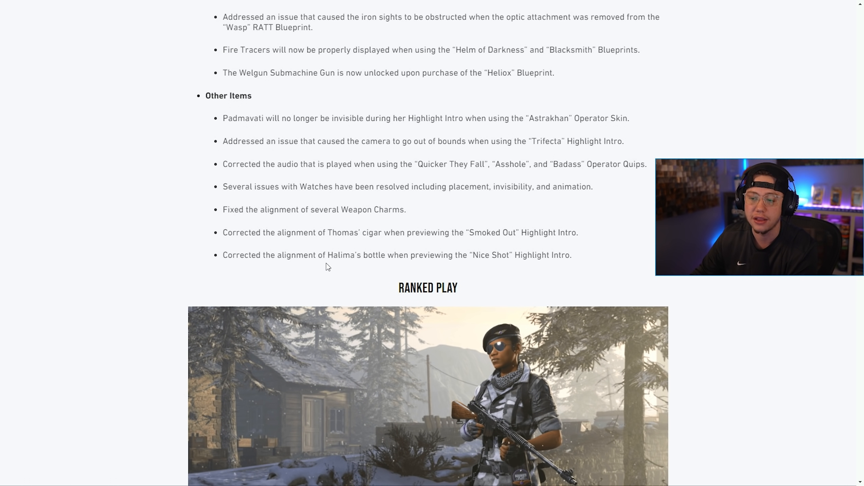
Step: Scroll past Top 250 and New Rewards to Expanded Party Skill Restrictions and UI Updates
scroll(down, 3)
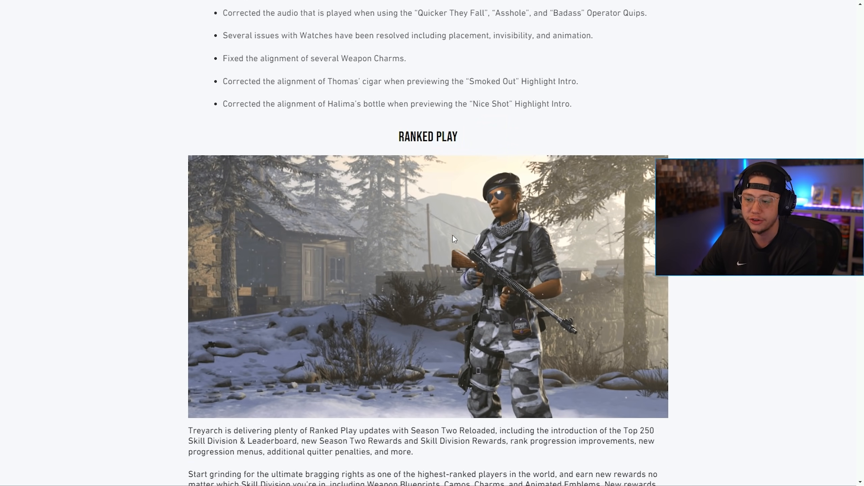
scroll(down, 3)
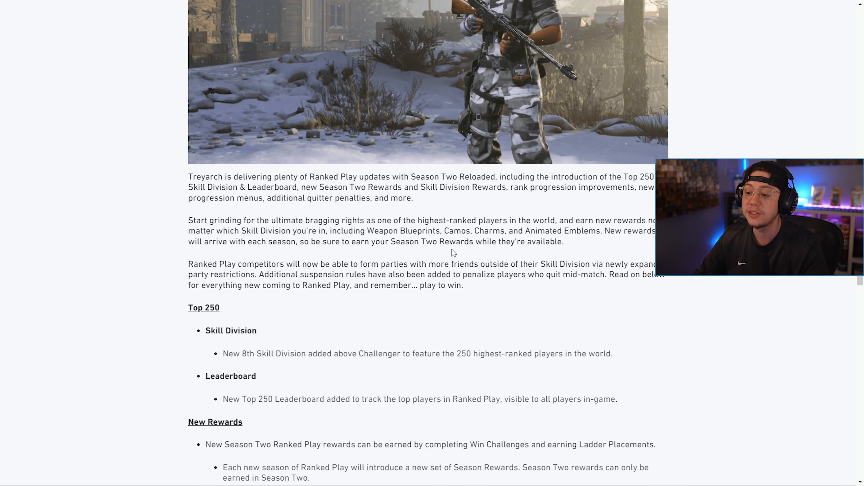
scroll(down, 3)
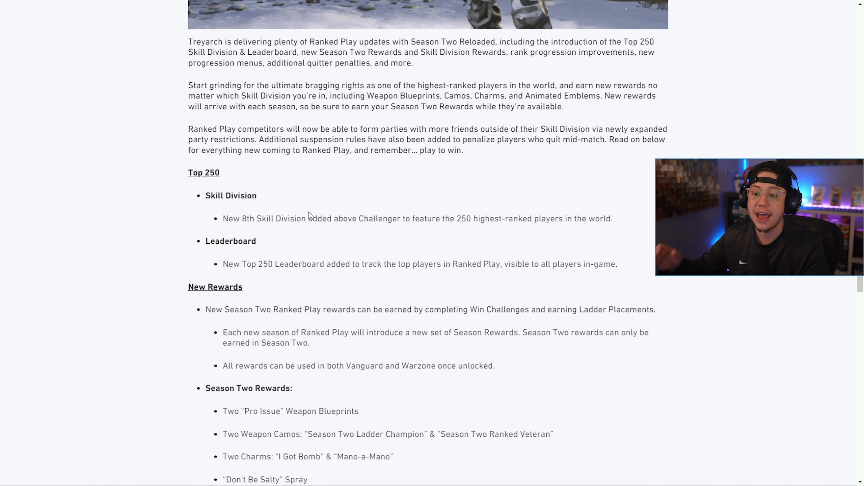
mouse_move(344, 246)
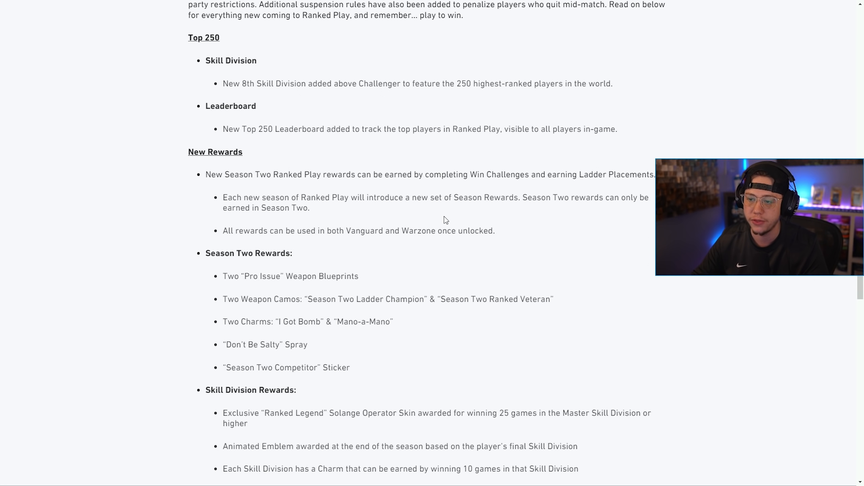
mouse_move(467, 207)
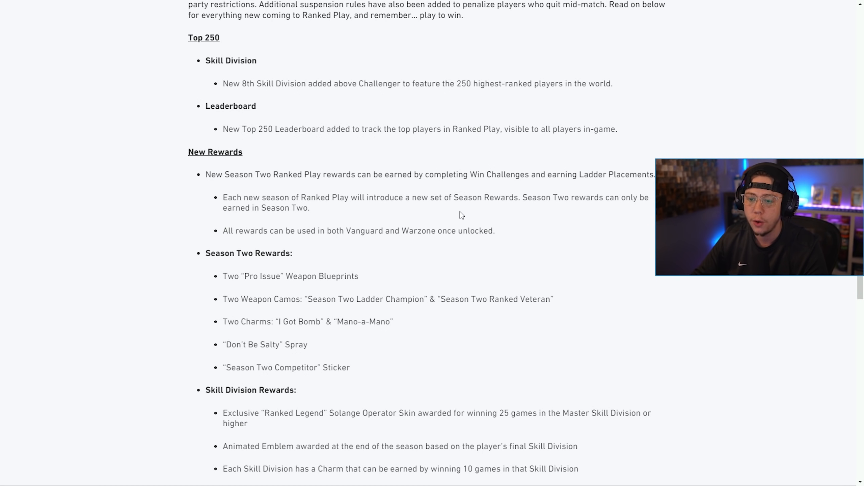
scroll(down, 3)
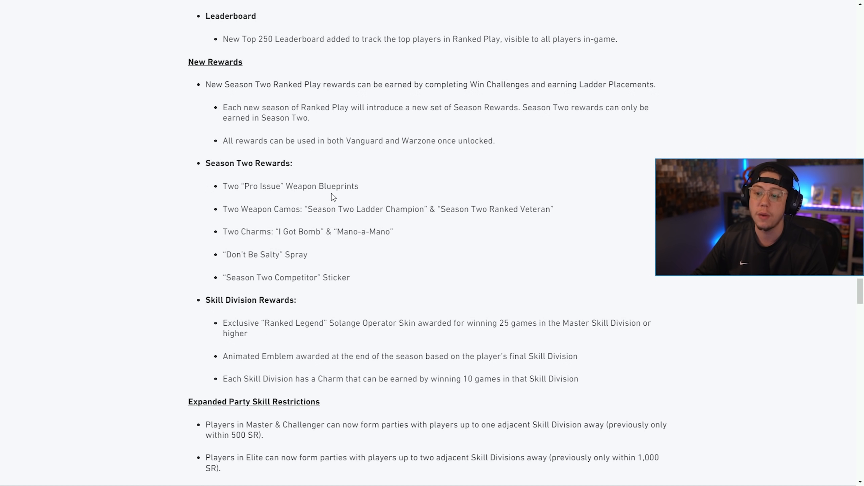
mouse_move(308, 251)
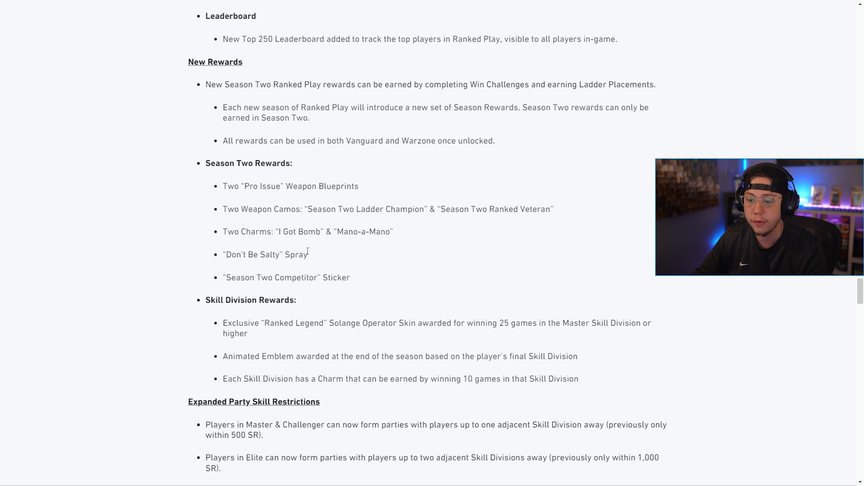
scroll(down, 3)
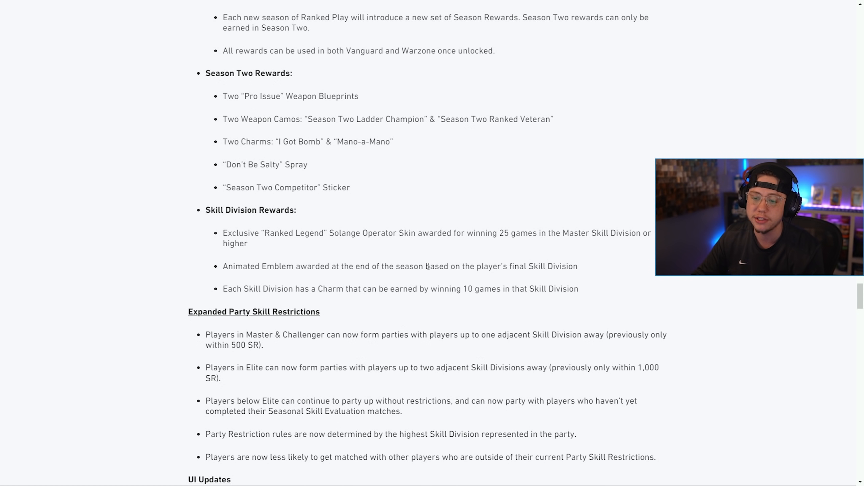
scroll(down, 3)
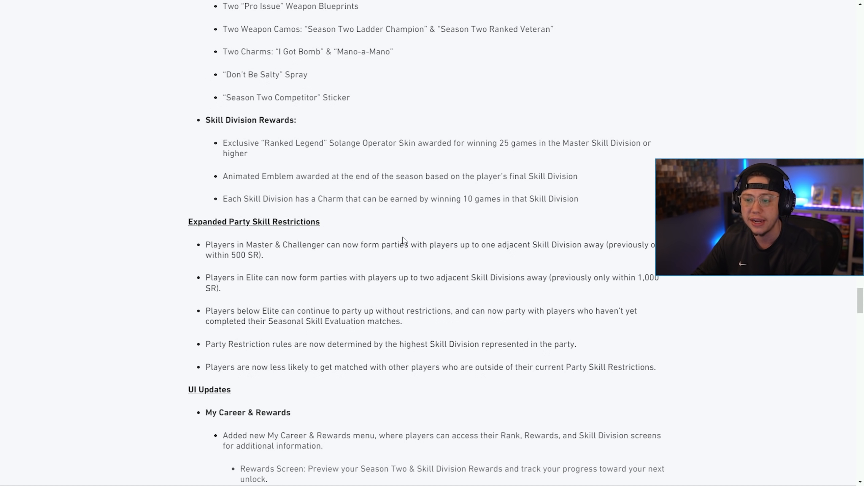
mouse_move(348, 239)
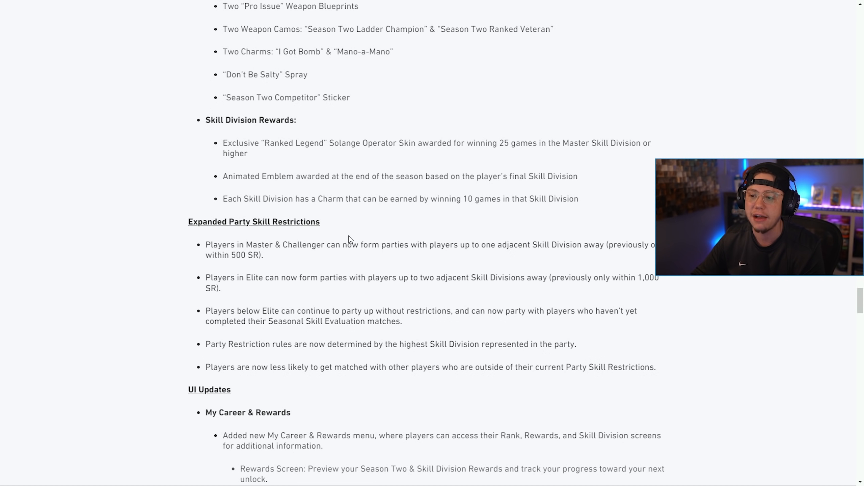
scroll(down, 3)
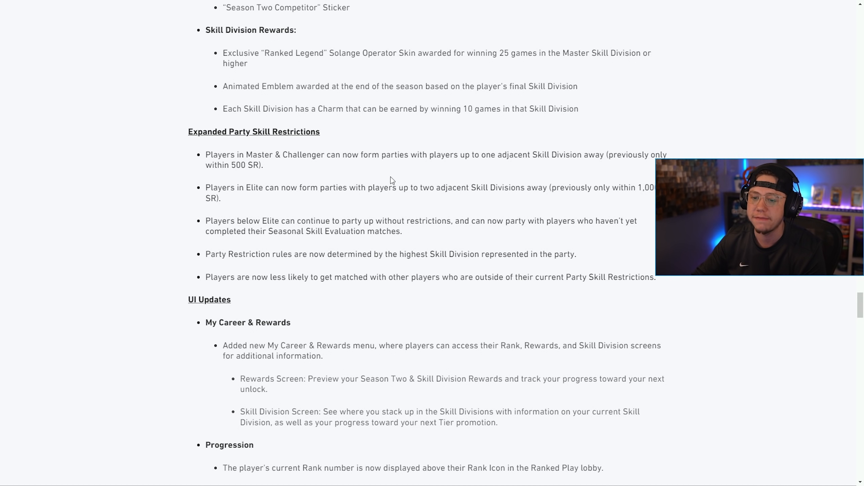
Step: Scroll through UI Updates, Ladder Events and General notes to Rank Progression's star changes
scroll(down, 3)
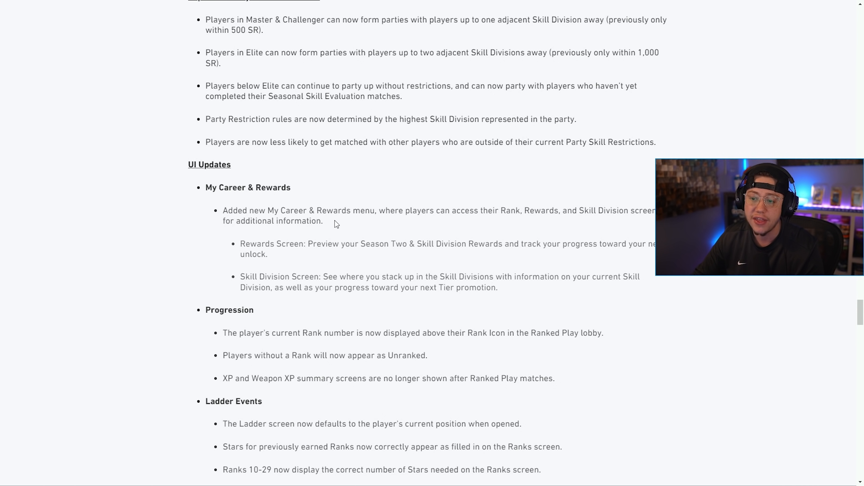
mouse_move(374, 226)
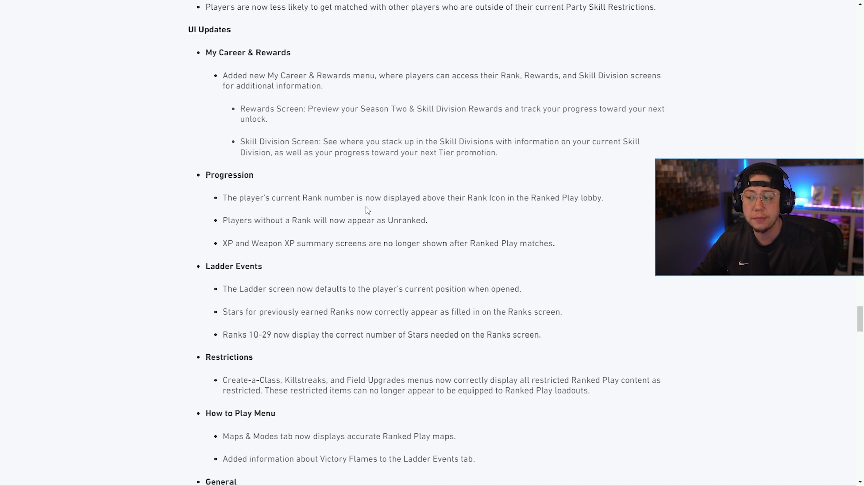
mouse_move(349, 207)
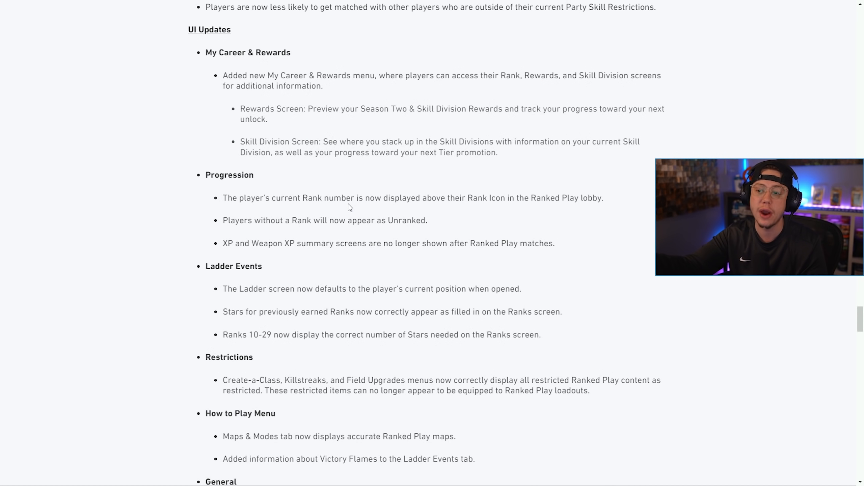
mouse_move(504, 211)
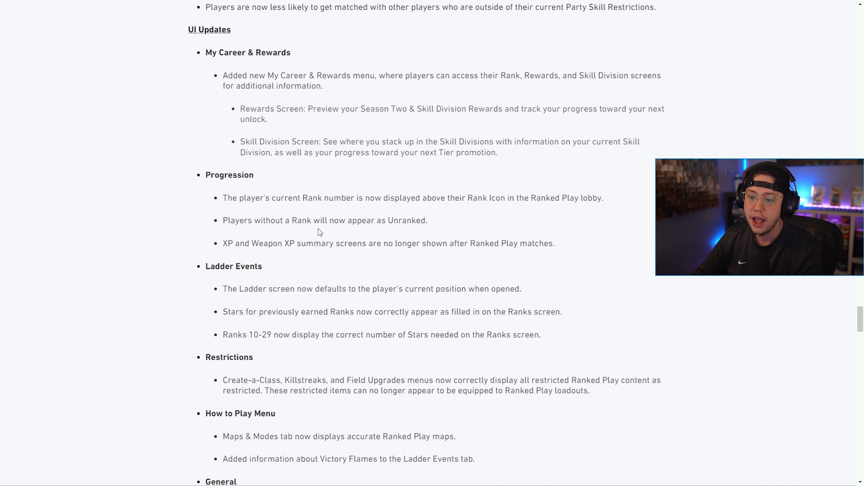
mouse_move(417, 232)
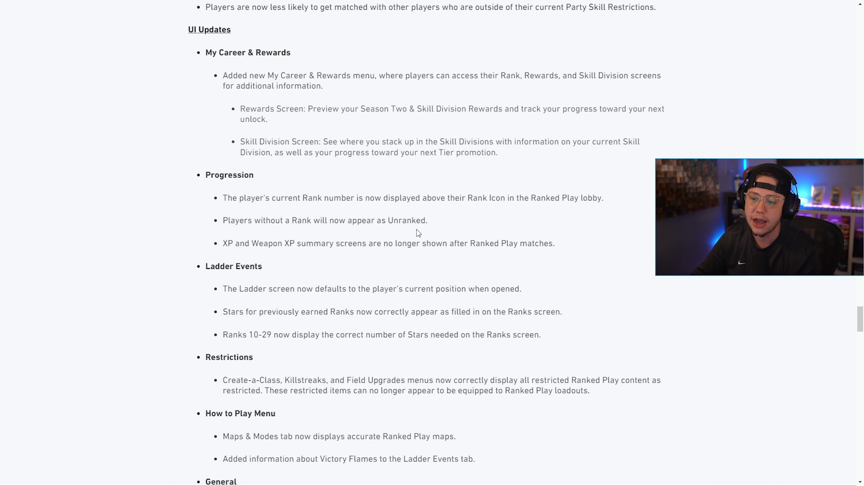
scroll(down, 3)
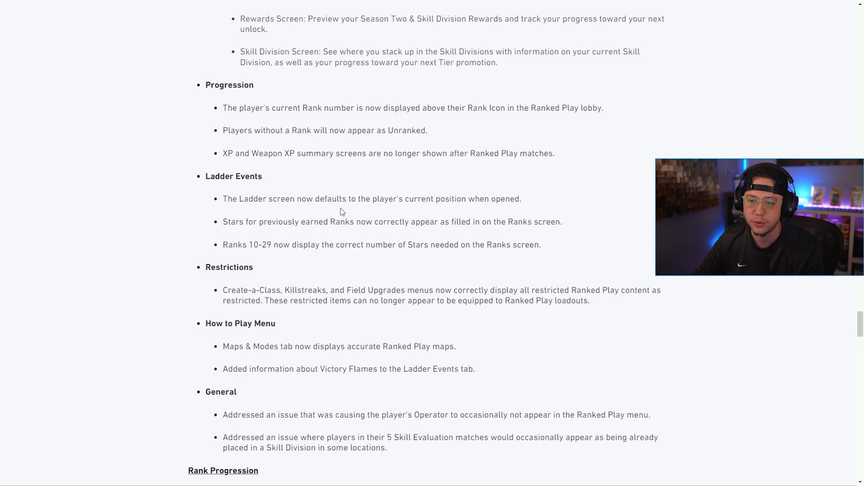
scroll(down, 3)
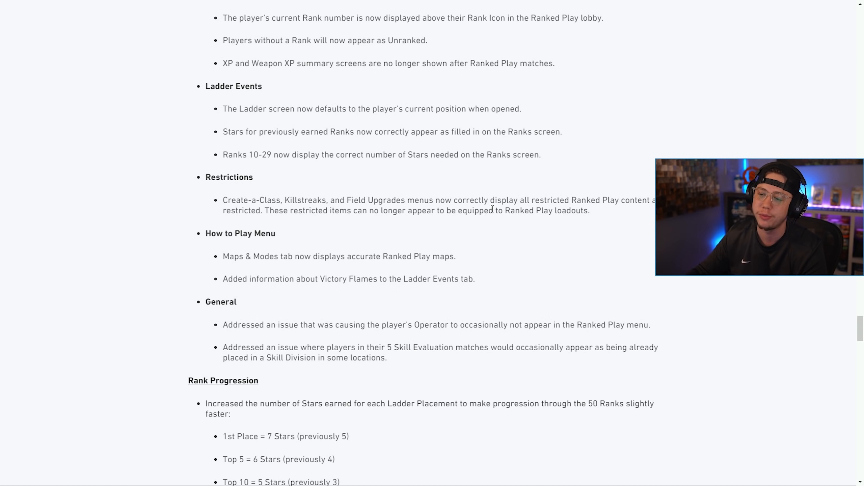
Step: Scroll past Rank Progression, Disconnect Penalties and General fixes to Zombies Updates, typing 'IMMORTAL'
scroll(down, 3)
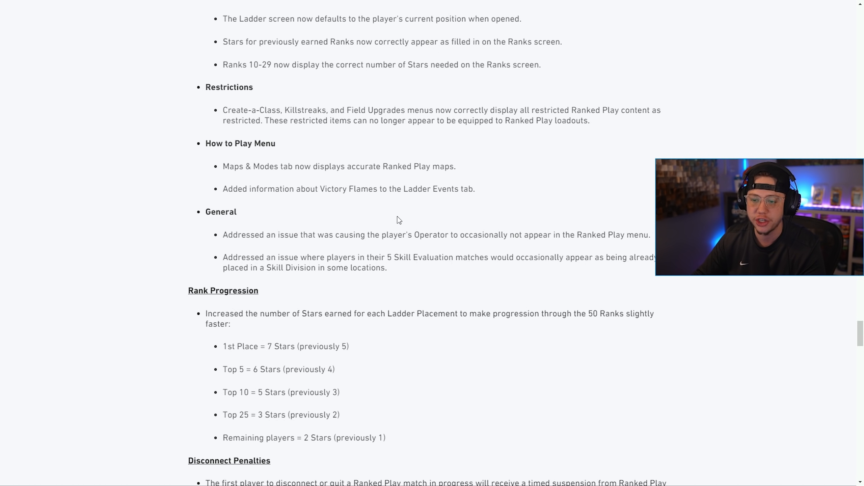
scroll(down, 3)
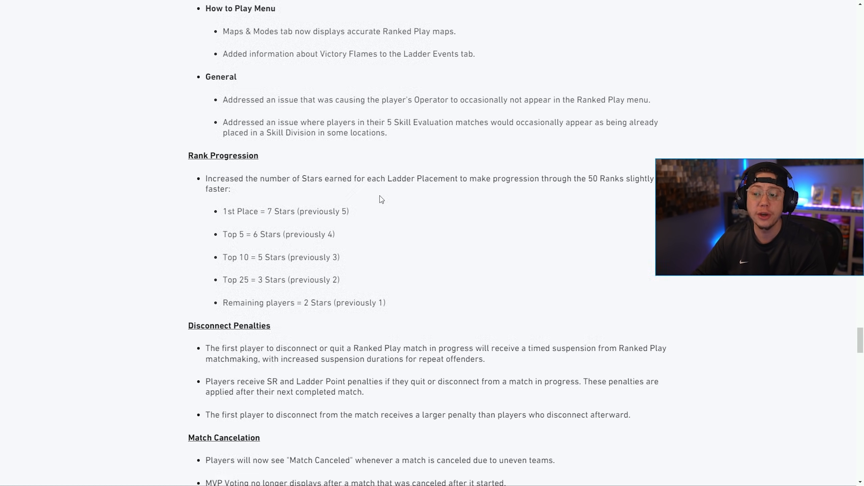
mouse_move(370, 196)
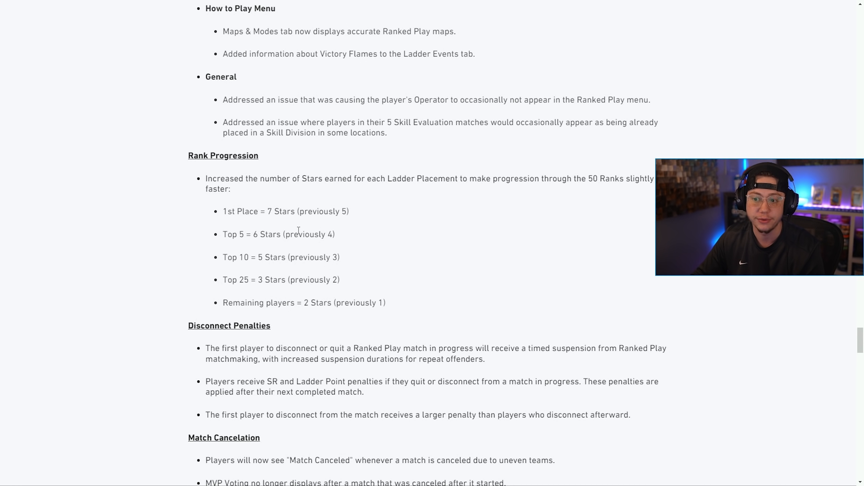
scroll(down, 3)
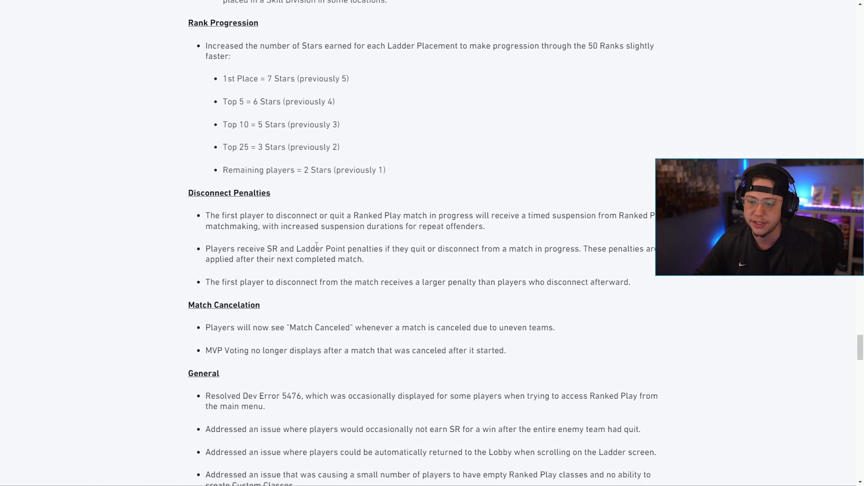
scroll(down, 3)
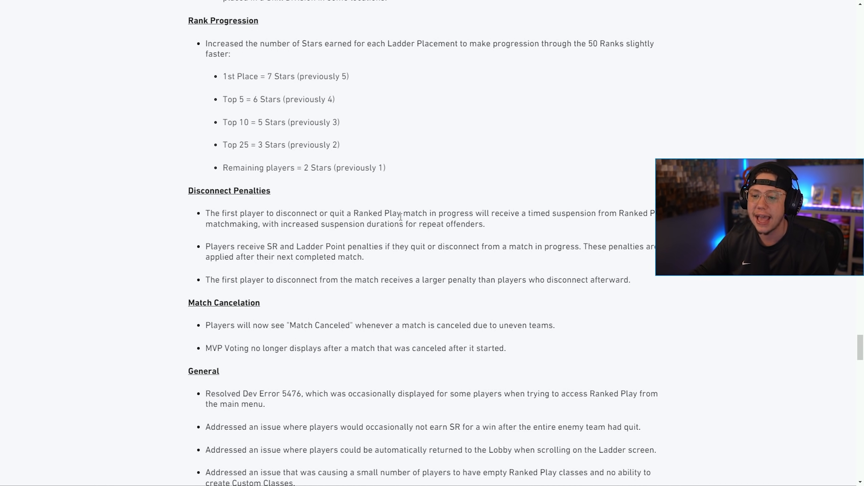
scroll(down, 3)
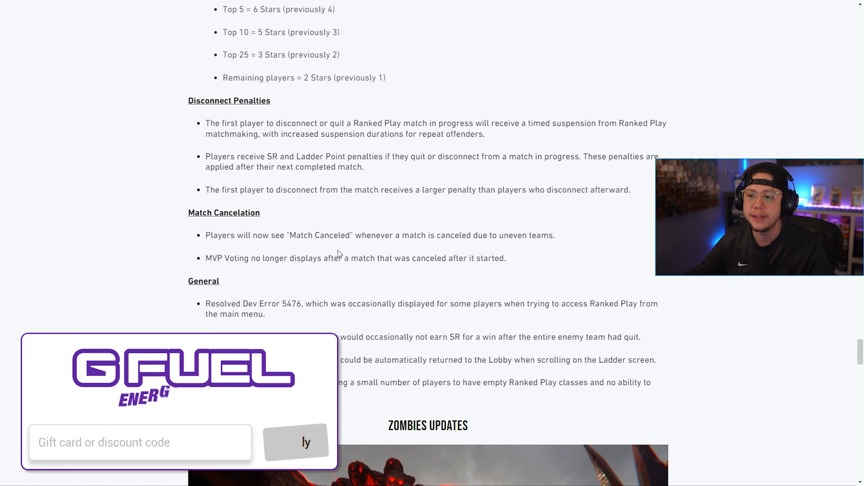
text(IMMORTAL)
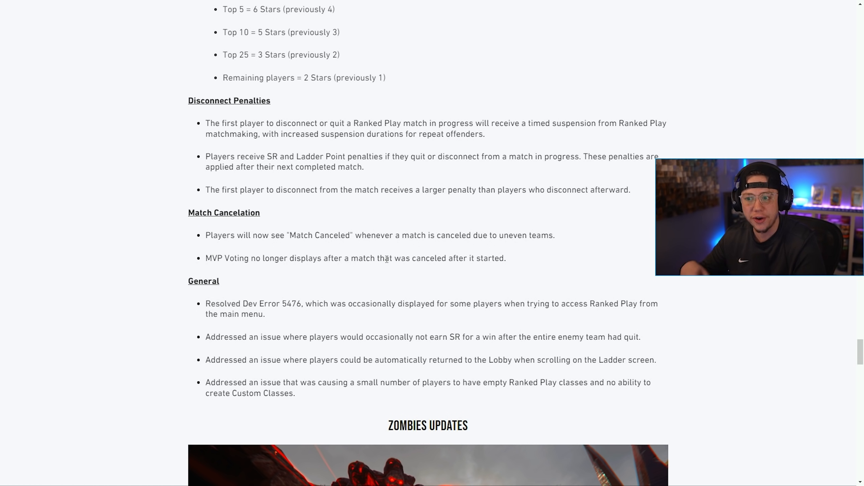
Step: Scroll past the Zombies banner through Dedicated Server Pause and Inactivity Timer to New Covenants
scroll(down, 3)
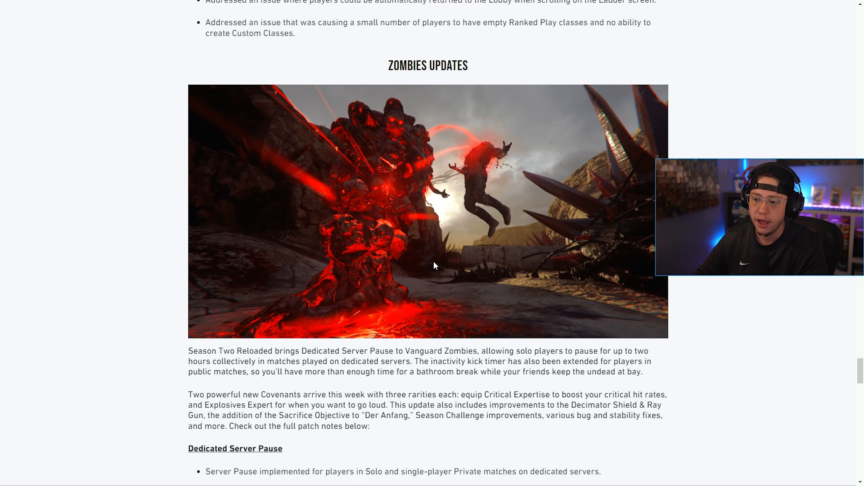
scroll(down, 3)
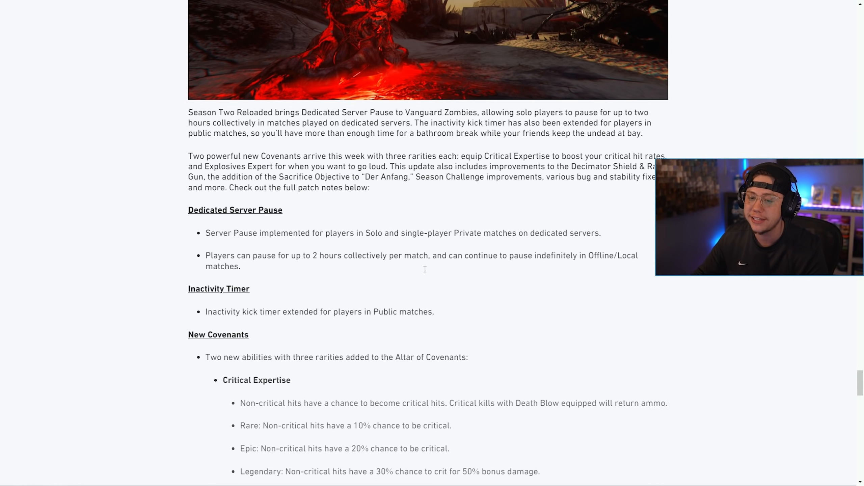
scroll(down, 3)
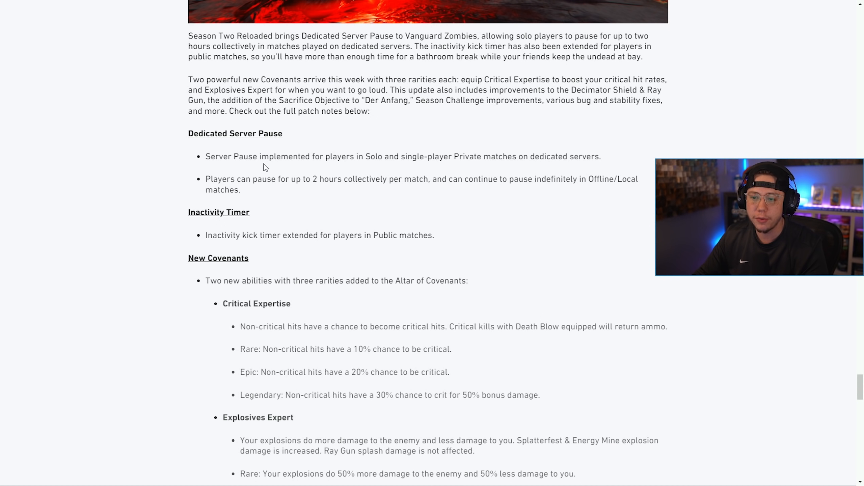
mouse_move(384, 167)
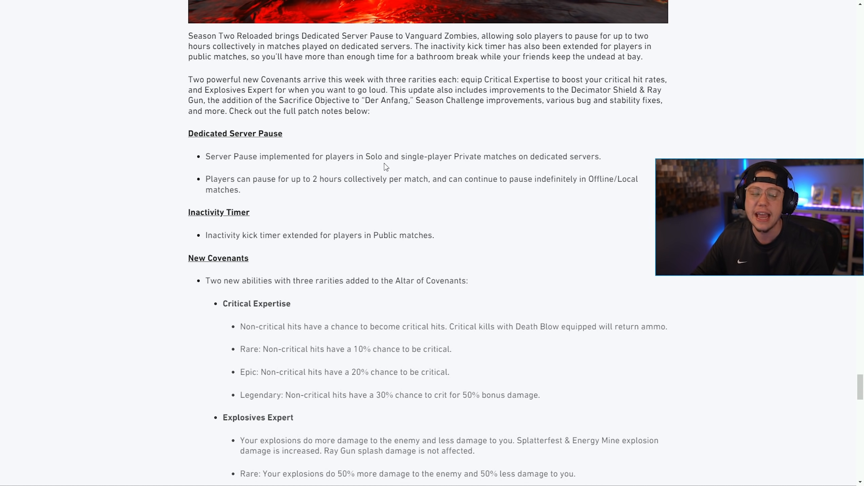
mouse_move(322, 212)
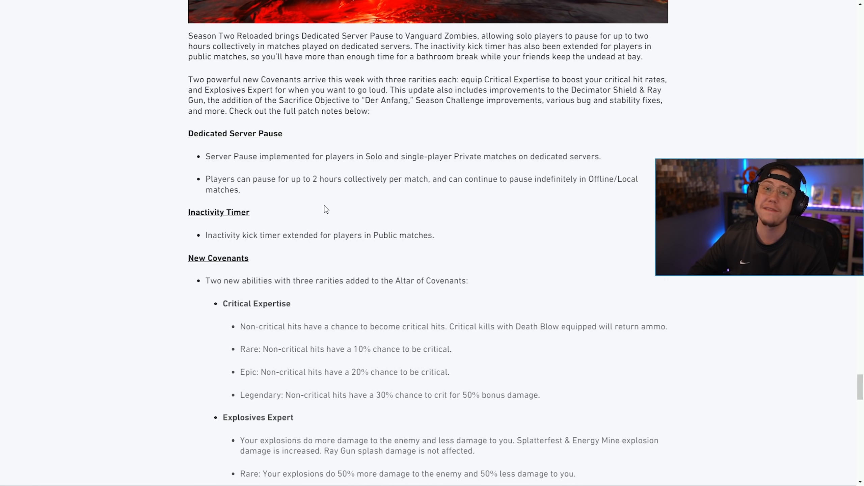
mouse_move(421, 201)
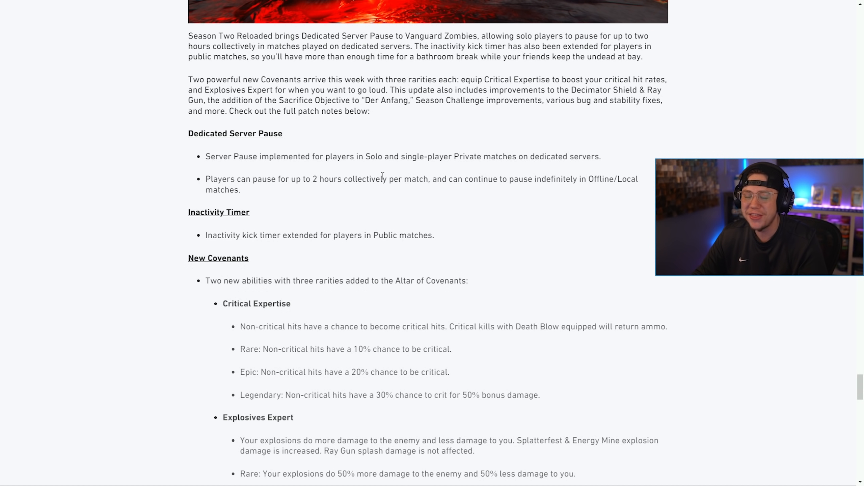
mouse_move(379, 170)
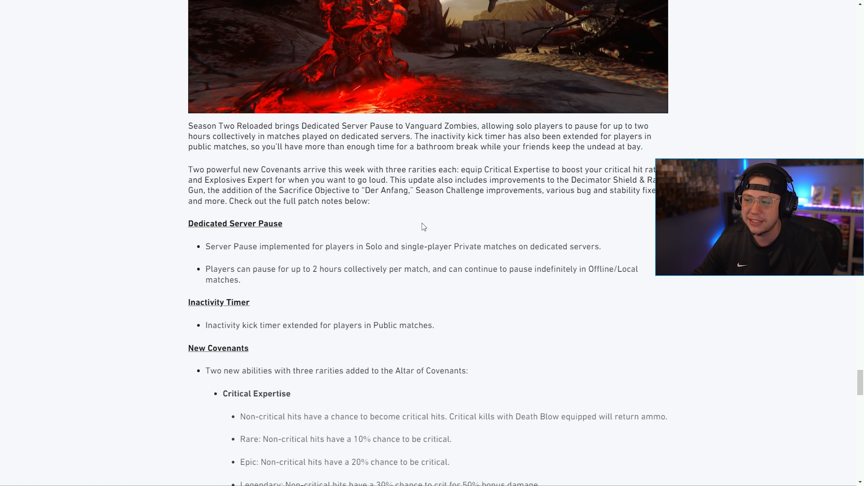
scroll(down, 3)
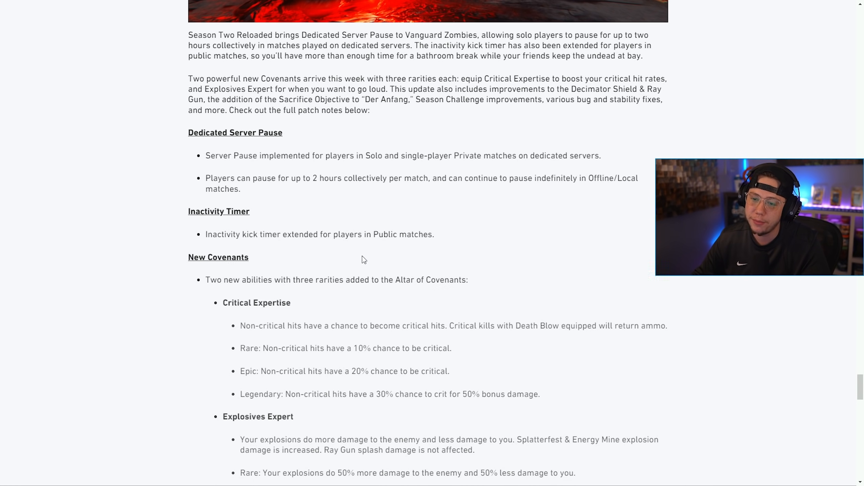
Step: Scroll through Maps, Objectives, Wonder Weapons, Enemies and Campaign fixes to See You Online
scroll(down, 3)
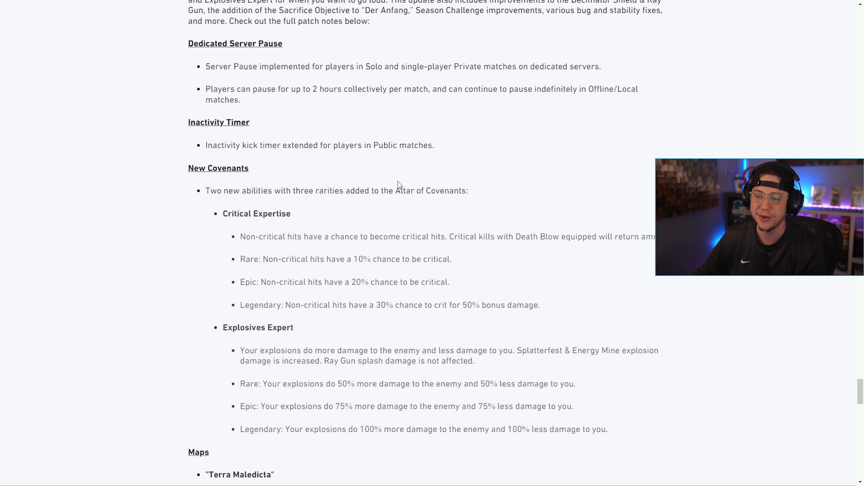
scroll(down, 3)
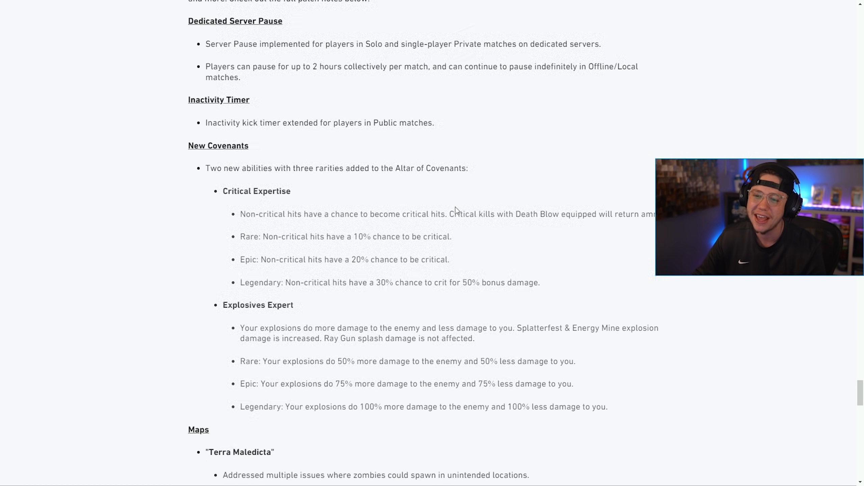
scroll(down, 3)
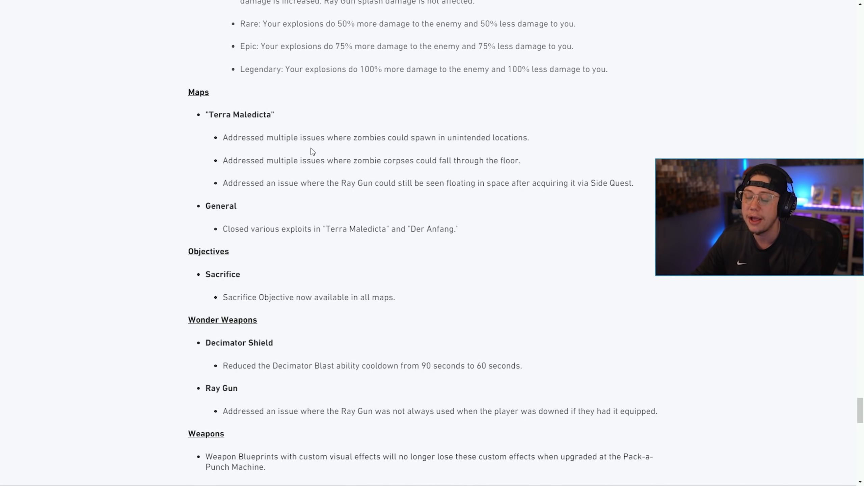
scroll(down, 3)
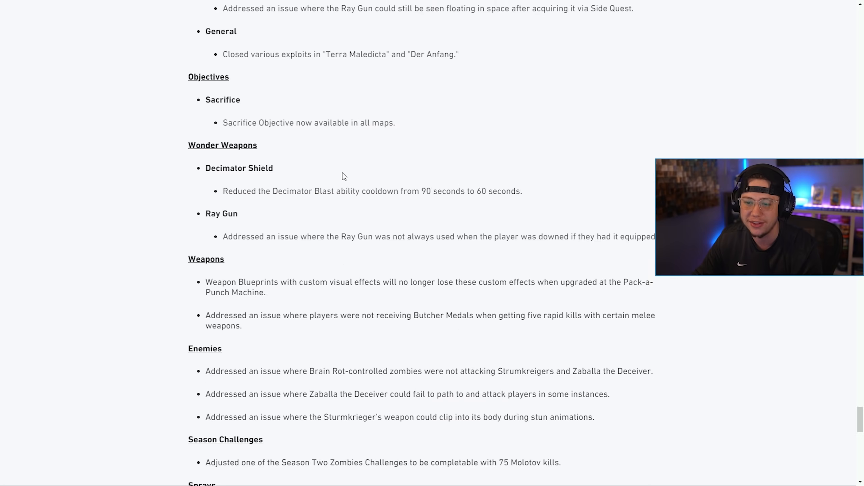
scroll(down, 3)
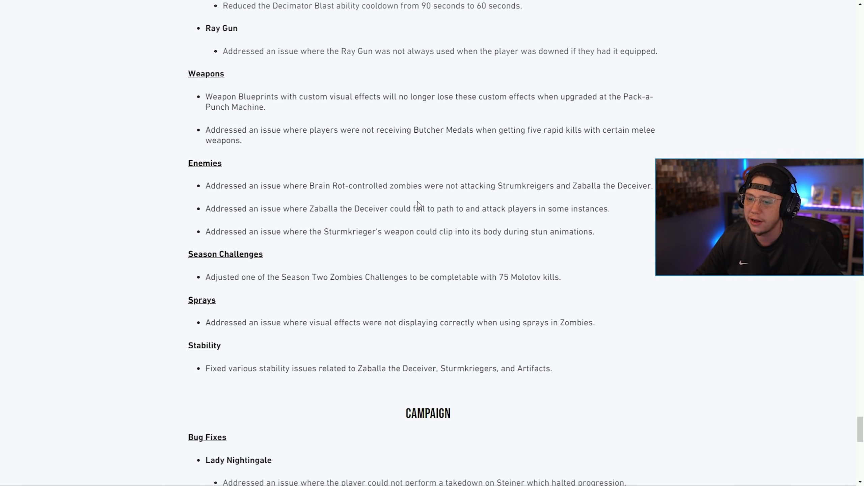
scroll(down, 3)
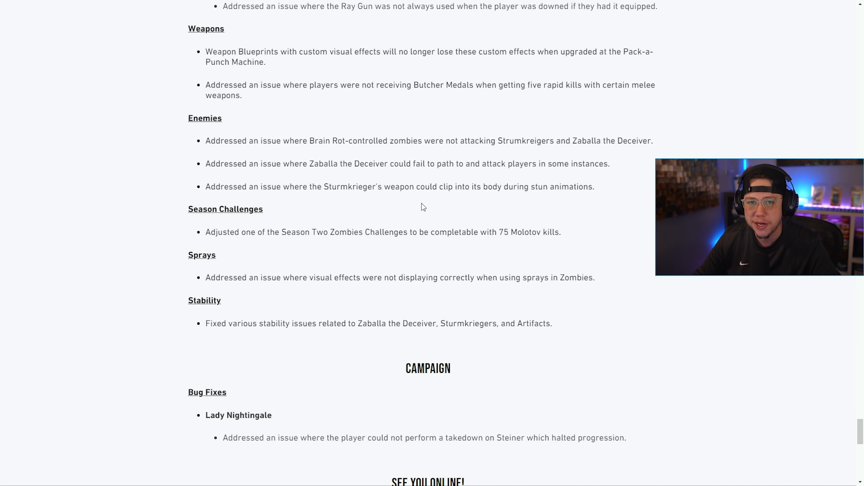
scroll(down, 3)
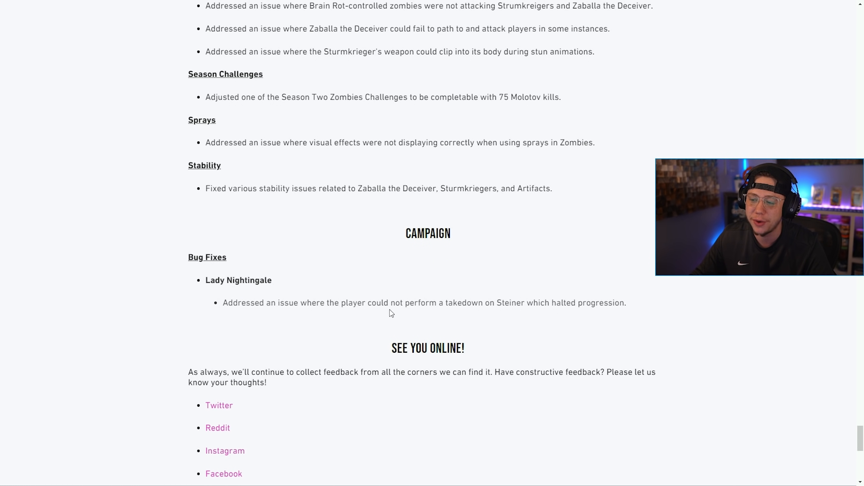
mouse_move(363, 316)
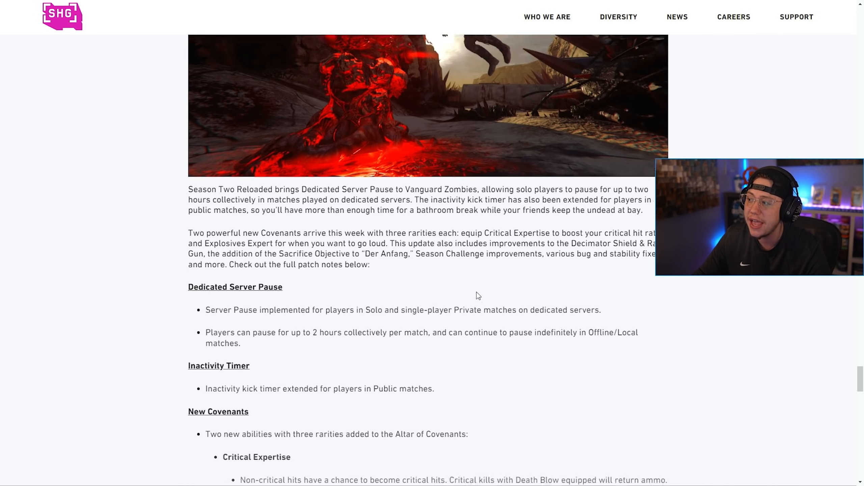
Step: Scroll back up past Zombies, Ranked Play and Weapons to the Sniper Rifle Balance notes
scroll(down, 3)
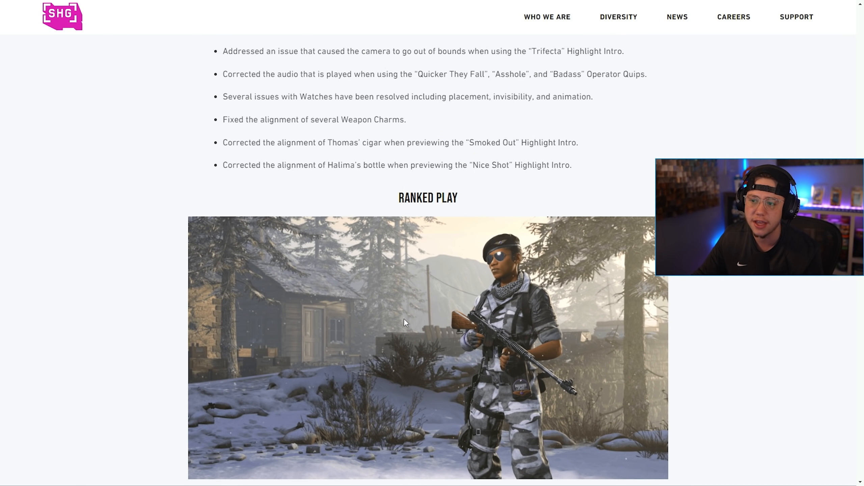
scroll(down, 3)
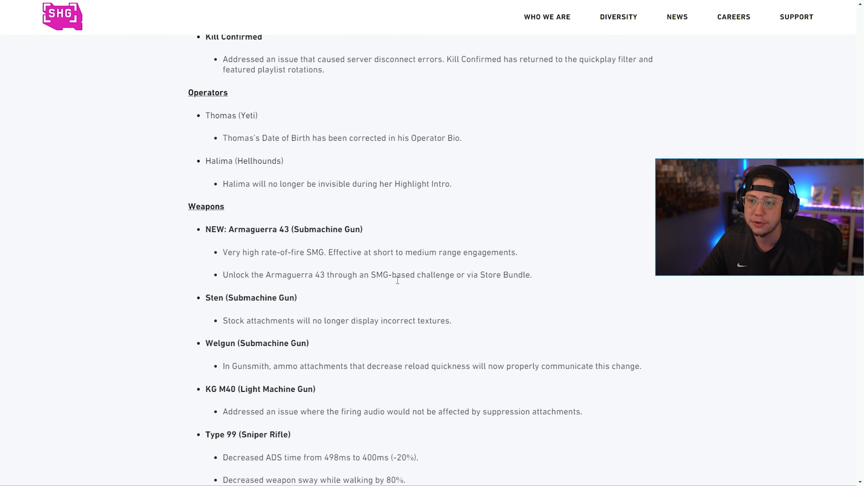
scroll(down, 3)
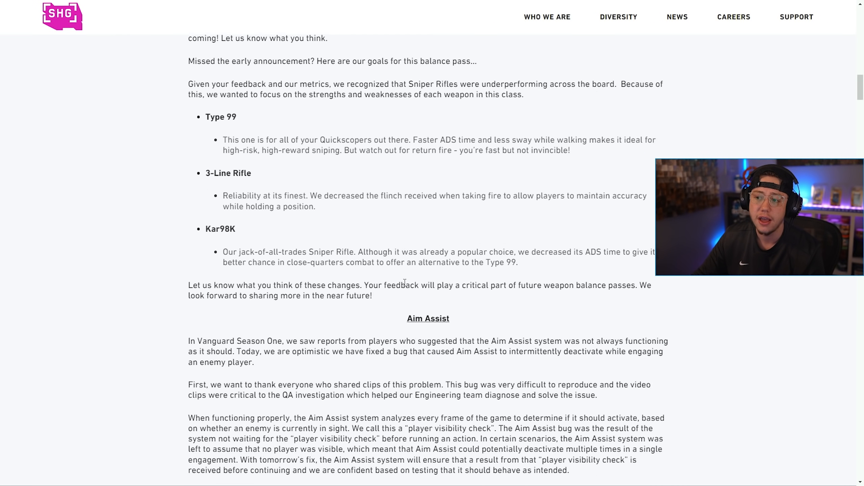